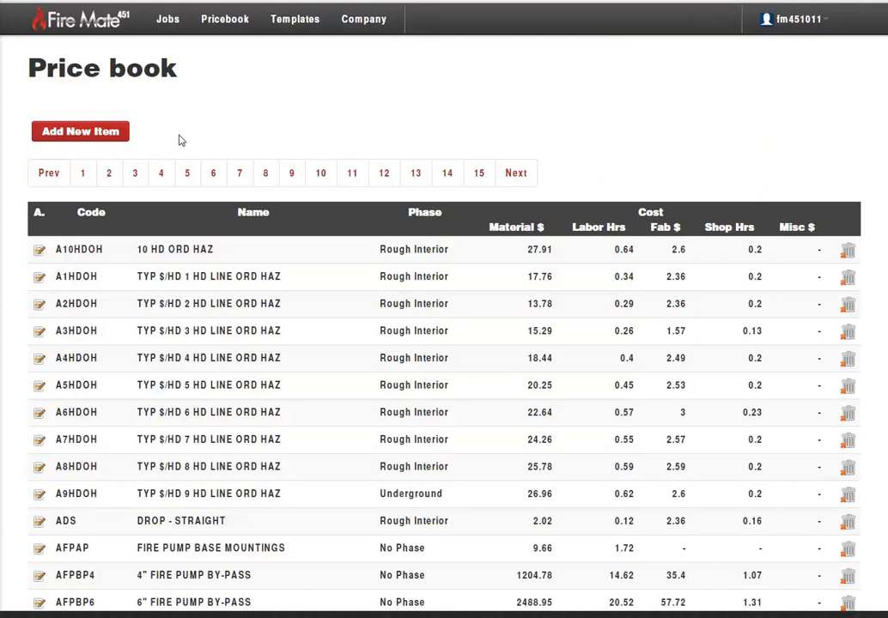
mouse_move(266, 112)
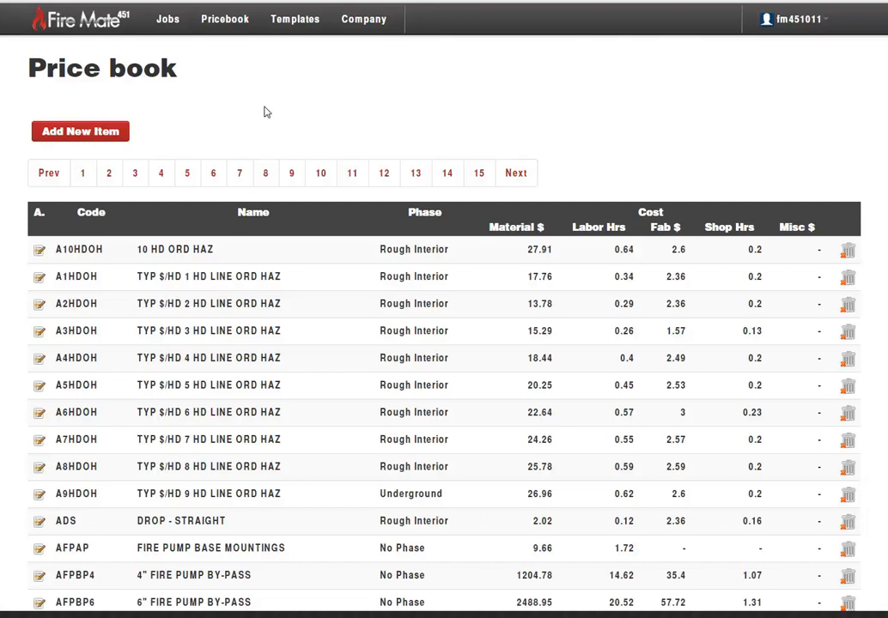
Set the EHFDCSC 2 WAY STD CHROM FDC material cost on price book page 2 to 180.00
scroll(down, 3)
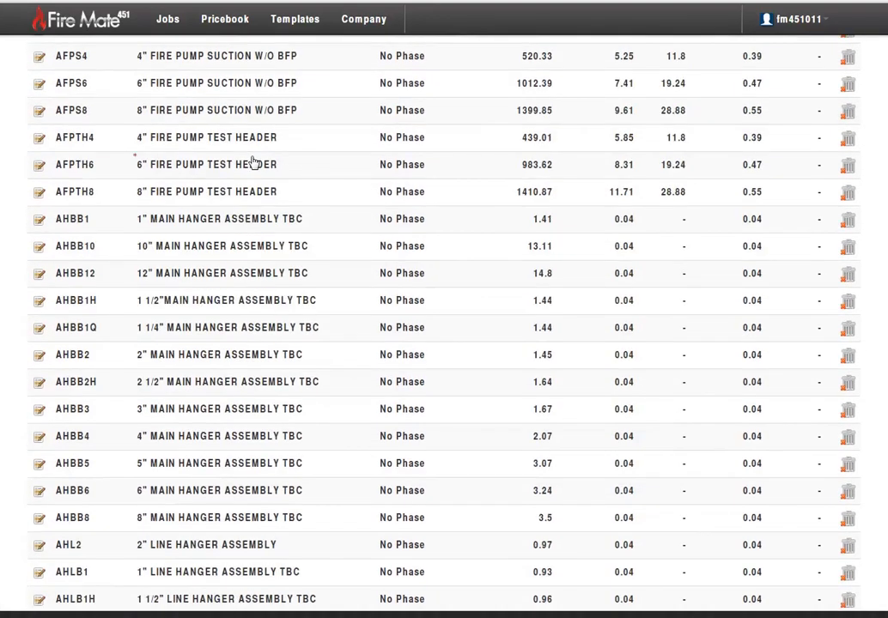
scroll(up, 3)
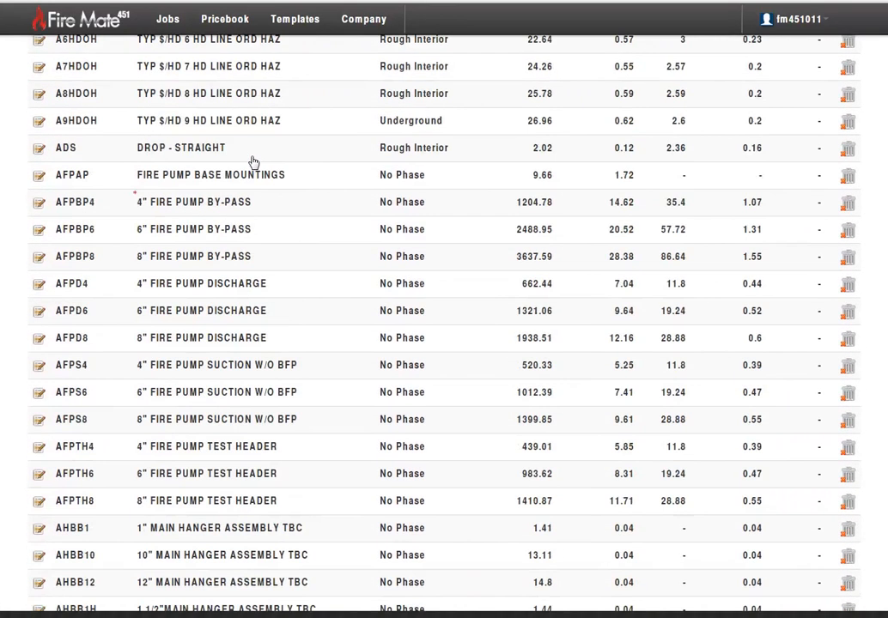
scroll(up, 3)
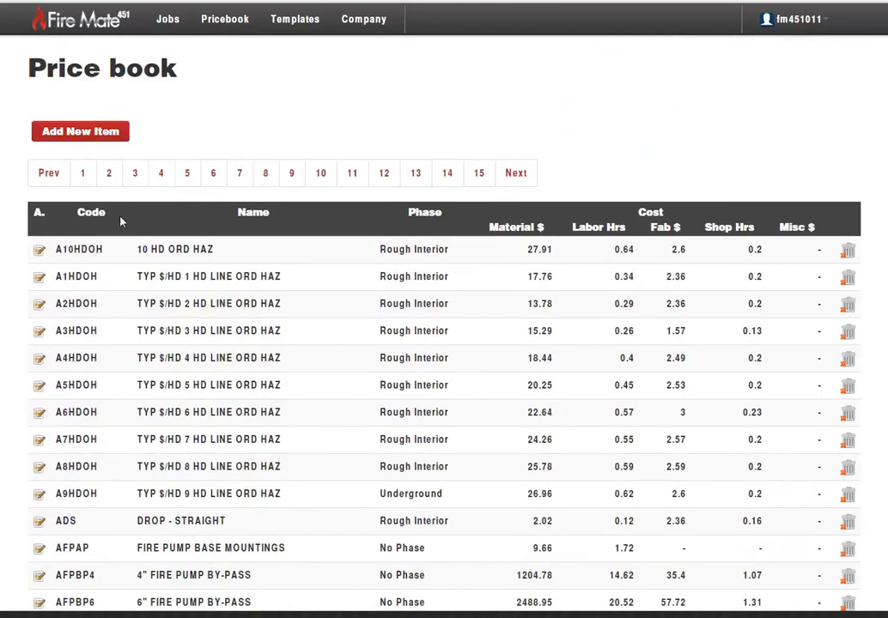
mouse_move(107, 203)
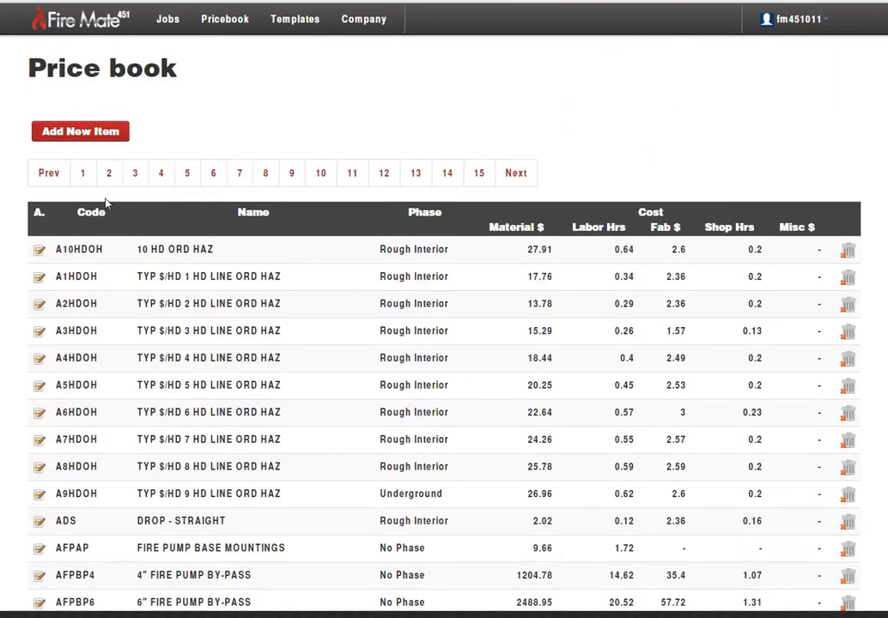
click(109, 173)
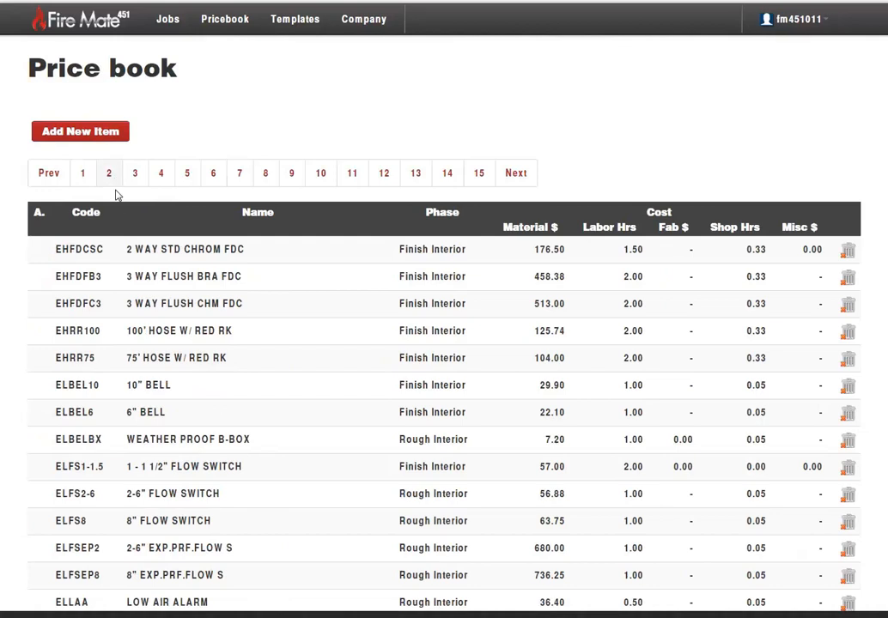
mouse_move(96, 256)
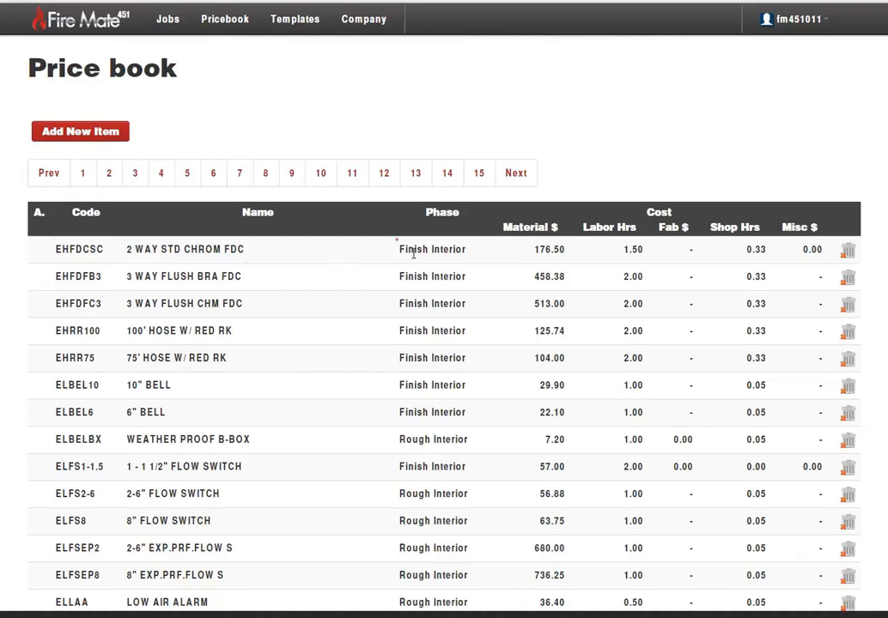
mouse_move(539, 258)
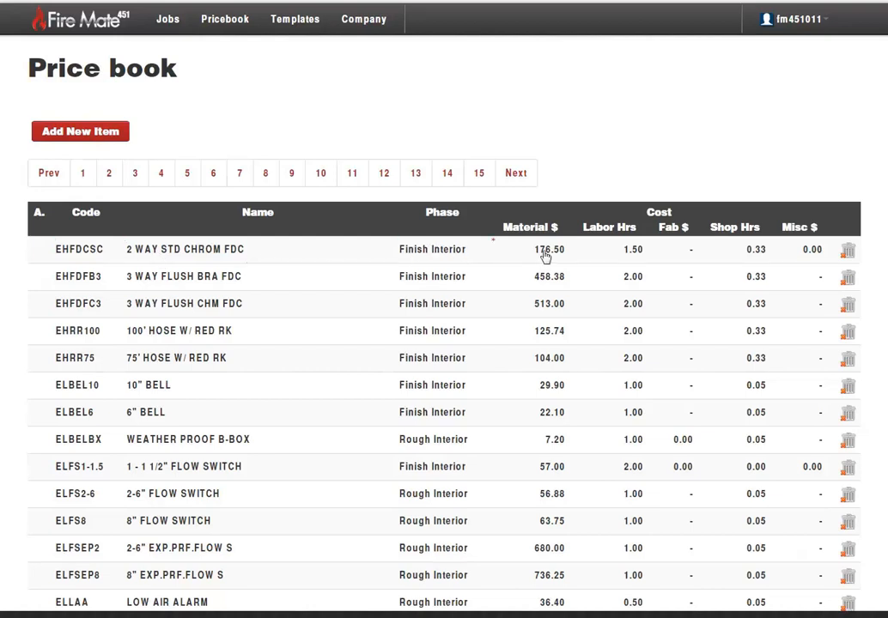
double_click(531, 249)
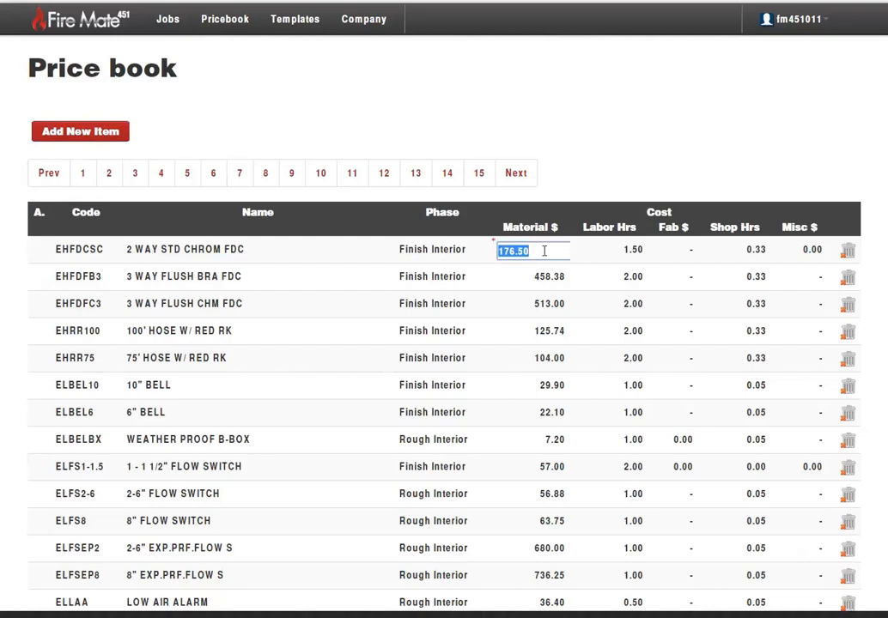
text(180)
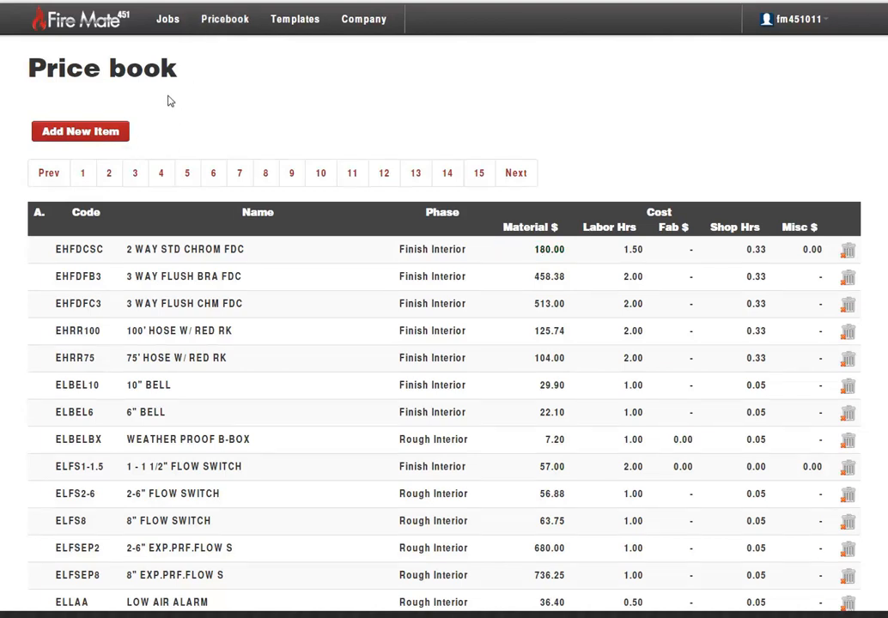
Inspect the 10 HD ORD HAZ assembly's components on page 1, then go to Templates
click(82, 173)
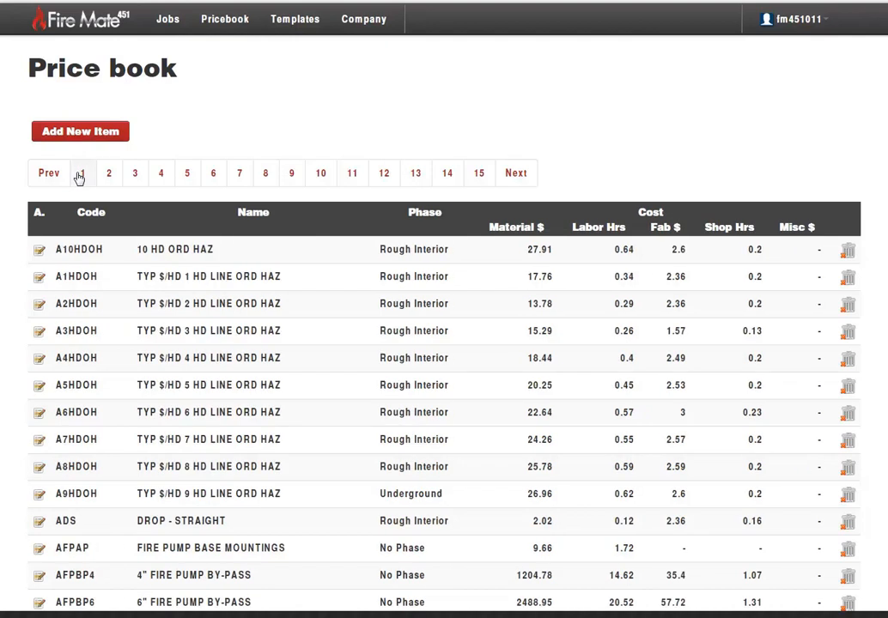
click(40, 249)
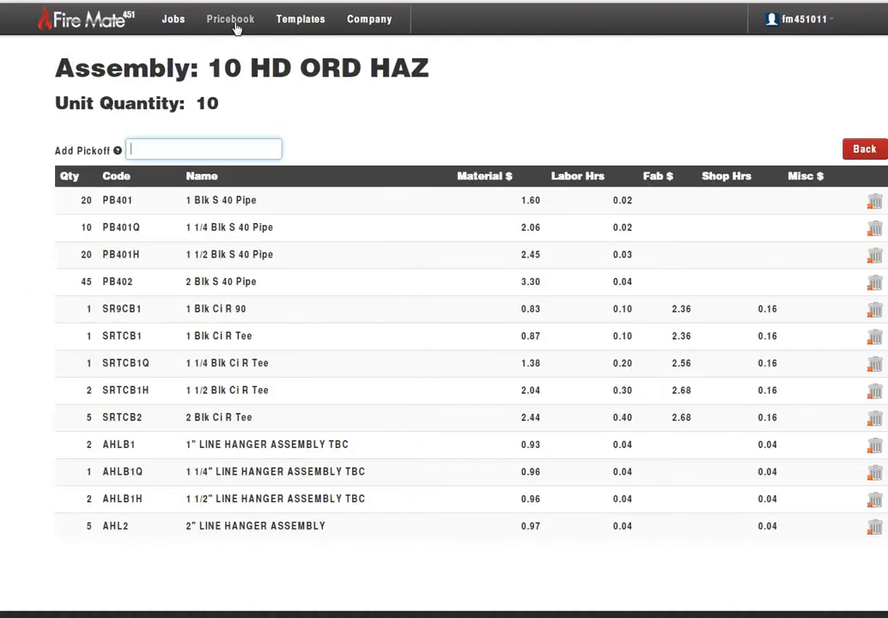
click(230, 19)
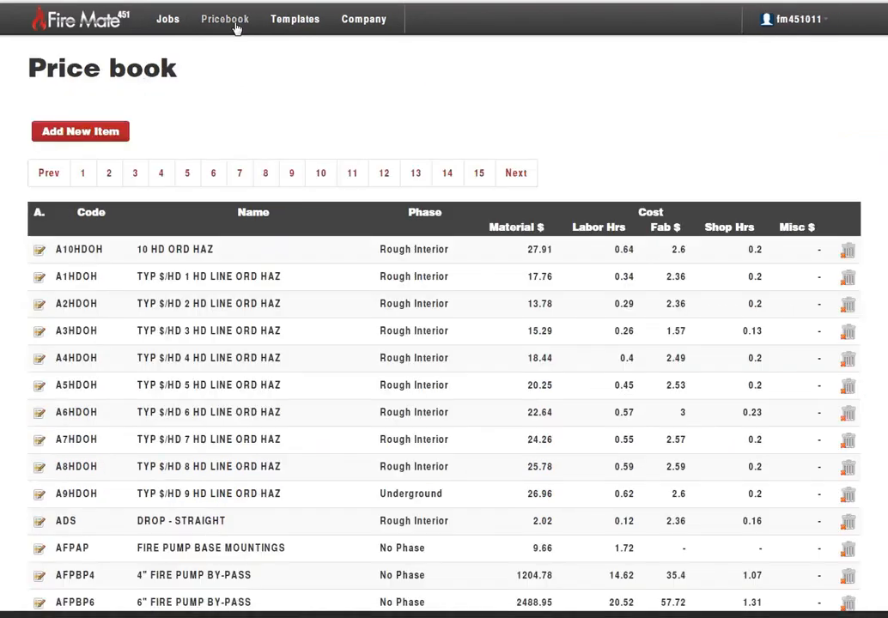
click(299, 19)
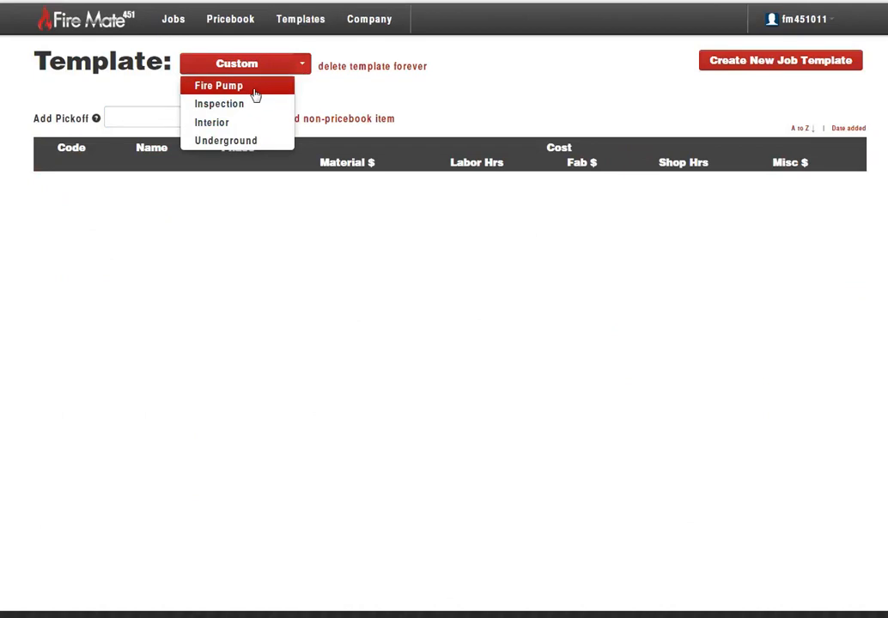
mouse_move(236, 140)
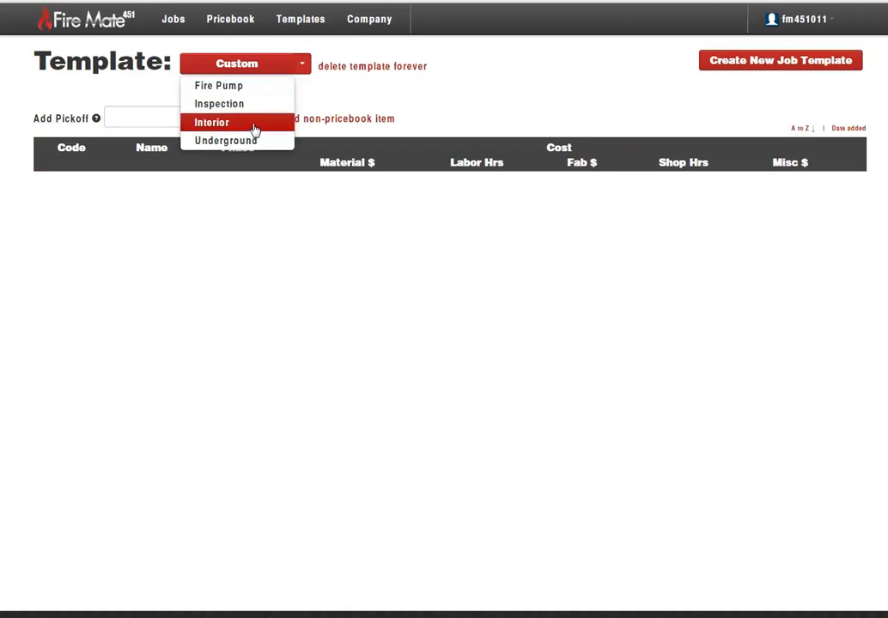
mouse_move(218, 85)
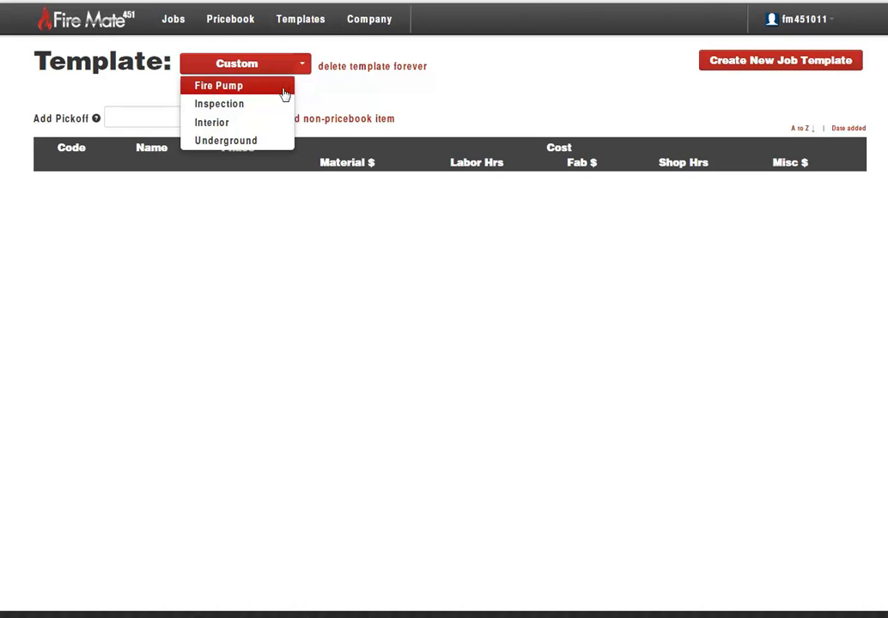
Browse the Interior template's items, cancel the new template dialog, then go to Company
click(211, 122)
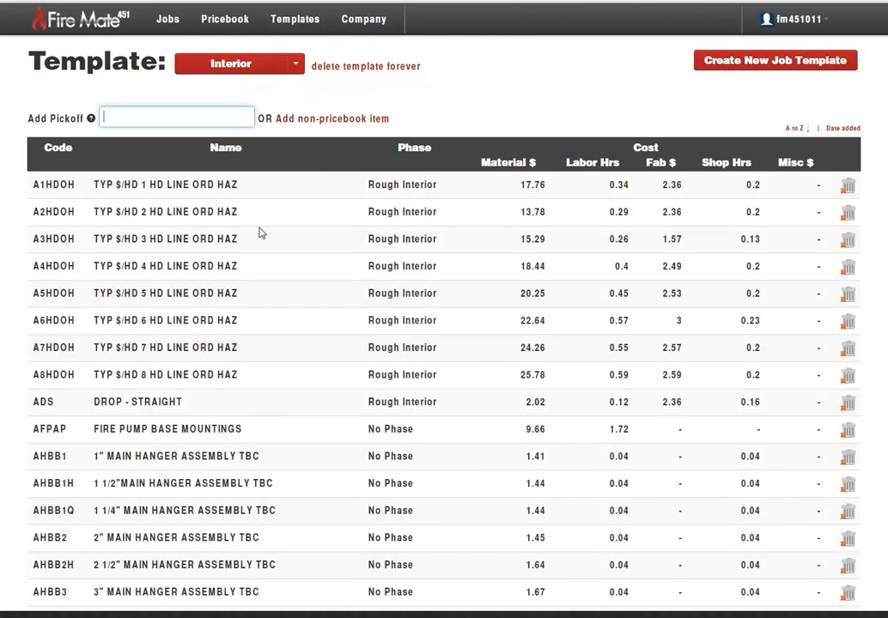
scroll(down, 3)
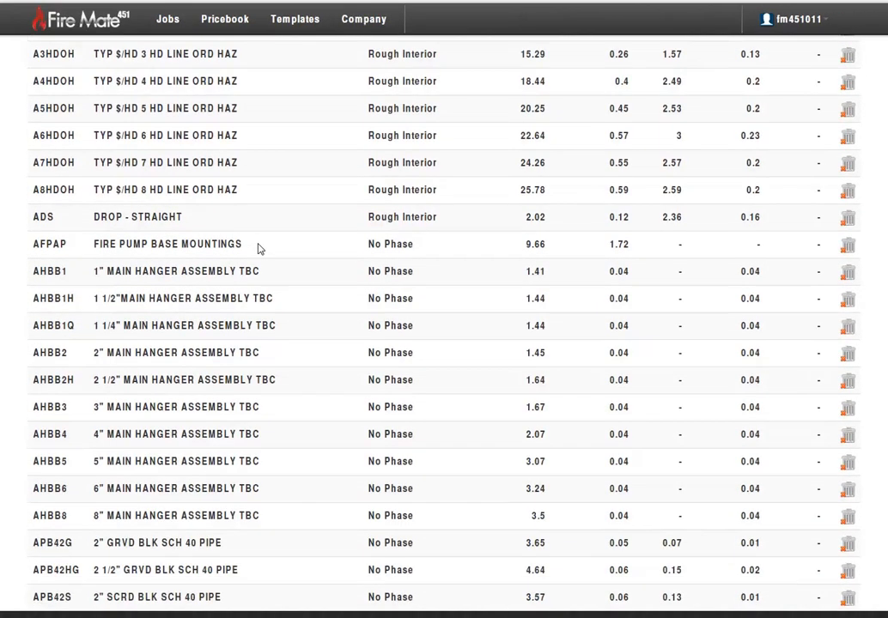
scroll(down, 3)
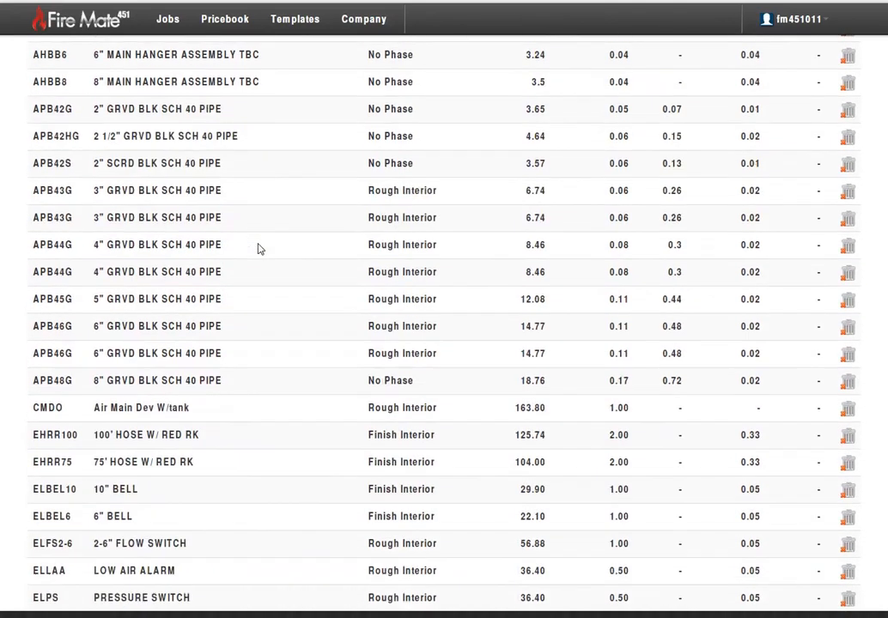
scroll(up, 3)
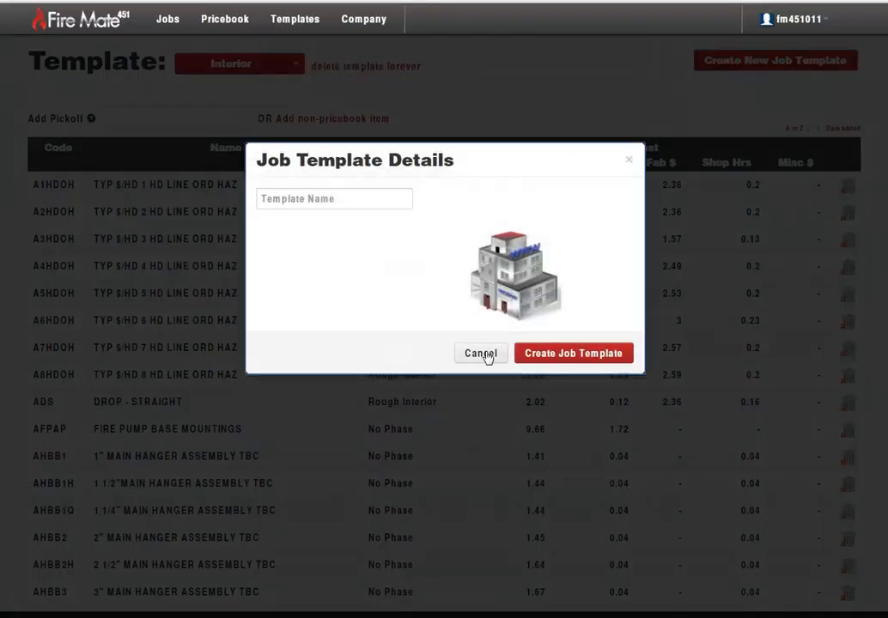
click(480, 353)
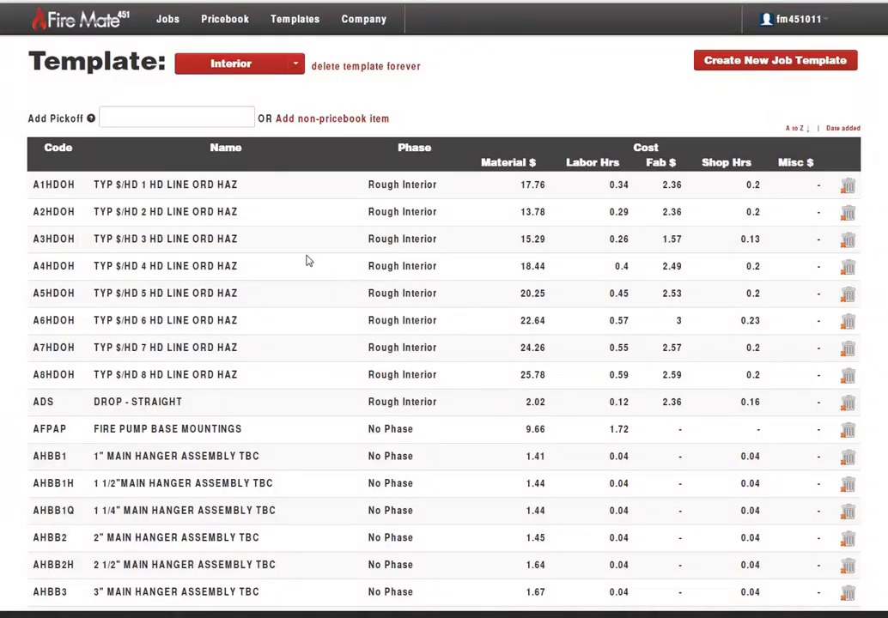
mouse_move(267, 41)
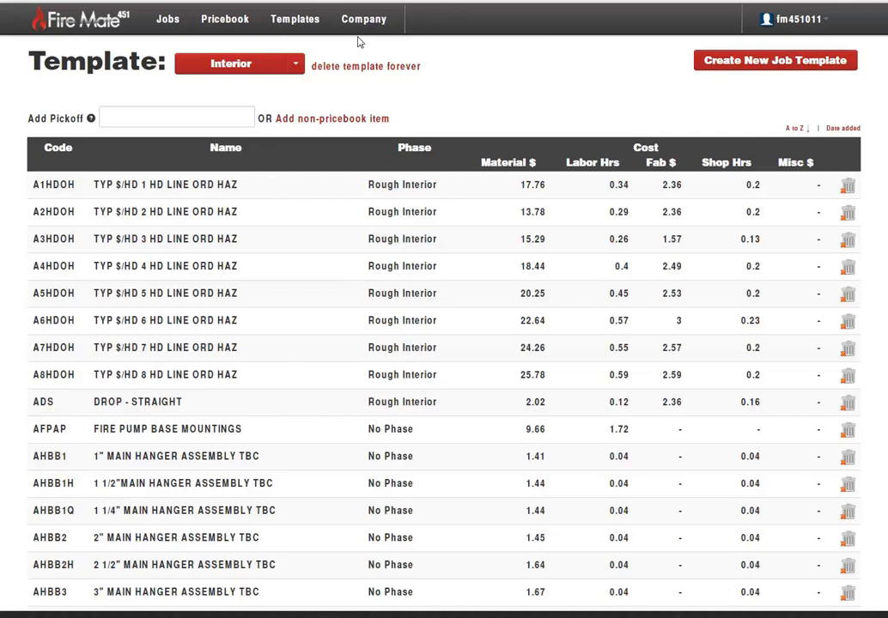
click(368, 19)
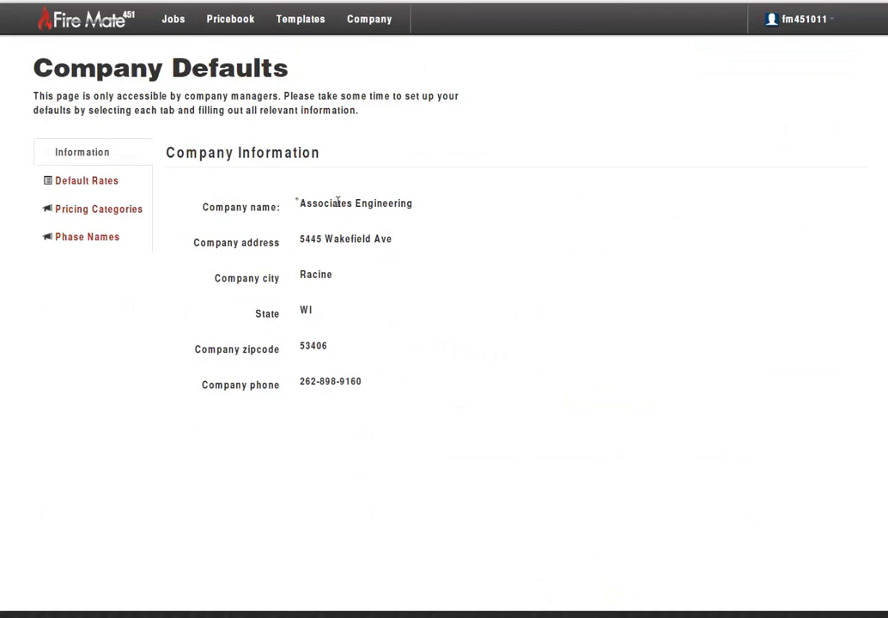
Start editing the company name 'Associates Engineering' under Company Information
click(355, 203)
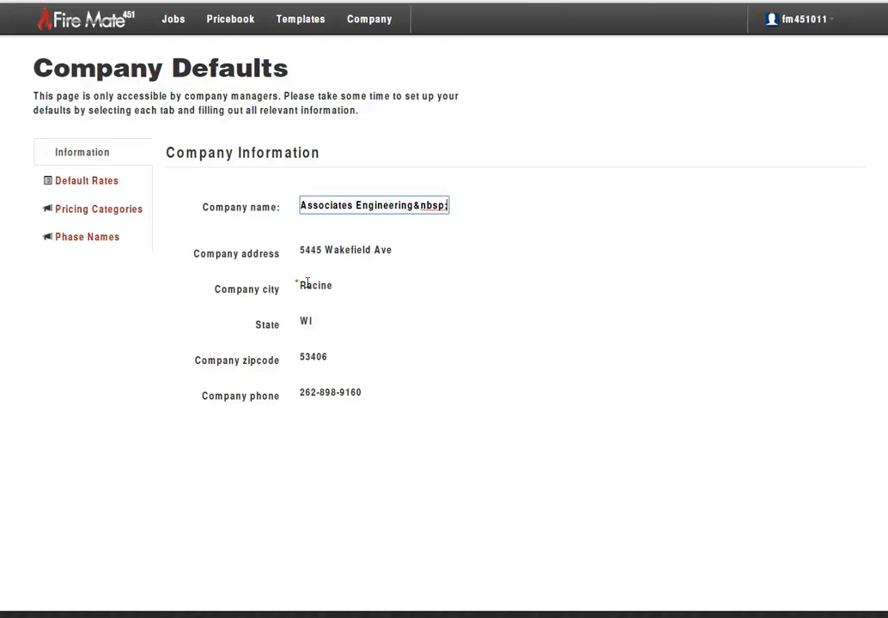
mouse_move(205, 175)
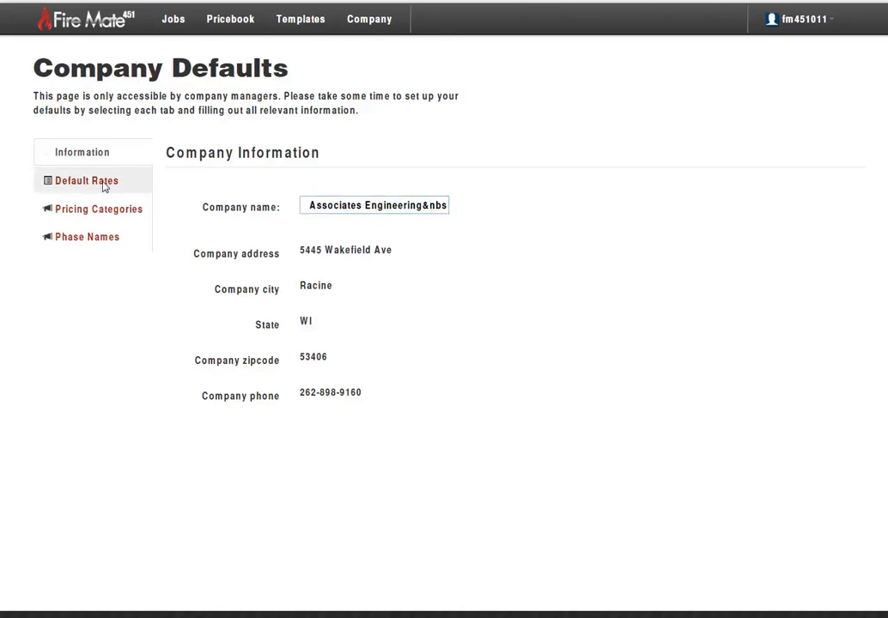
Change the Labor Hrs default rate to 70 and edit the labor pricing category display name
click(86, 180)
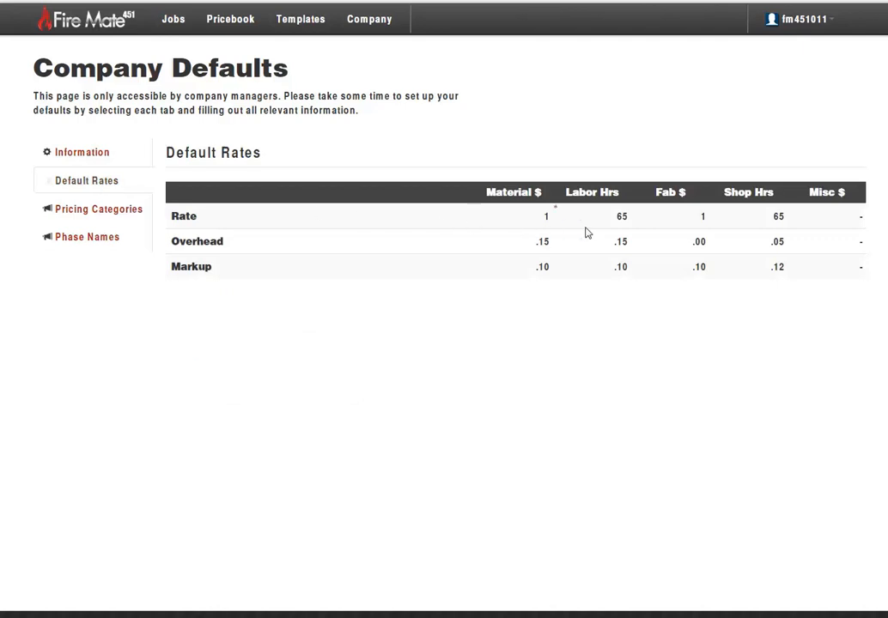
click(593, 217)
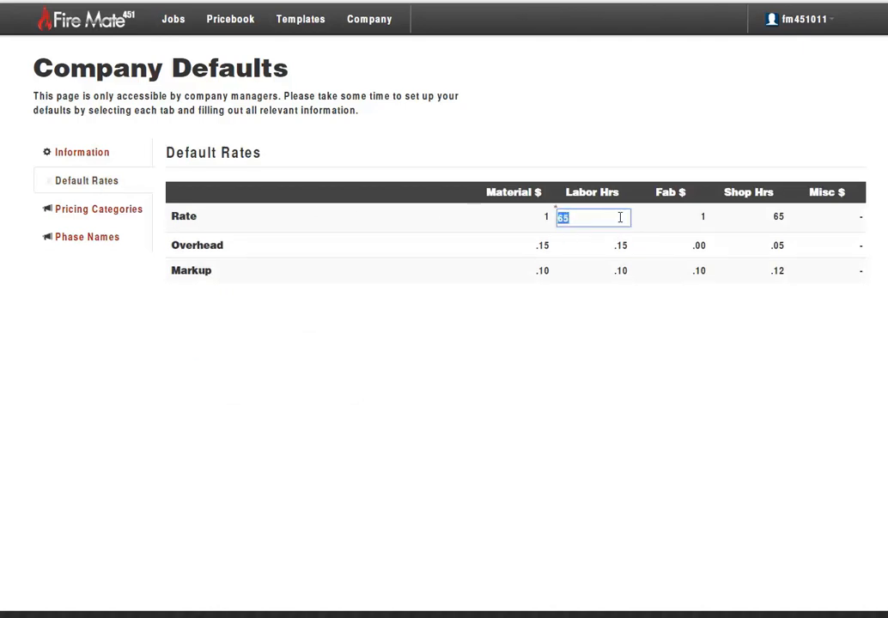
text(70)
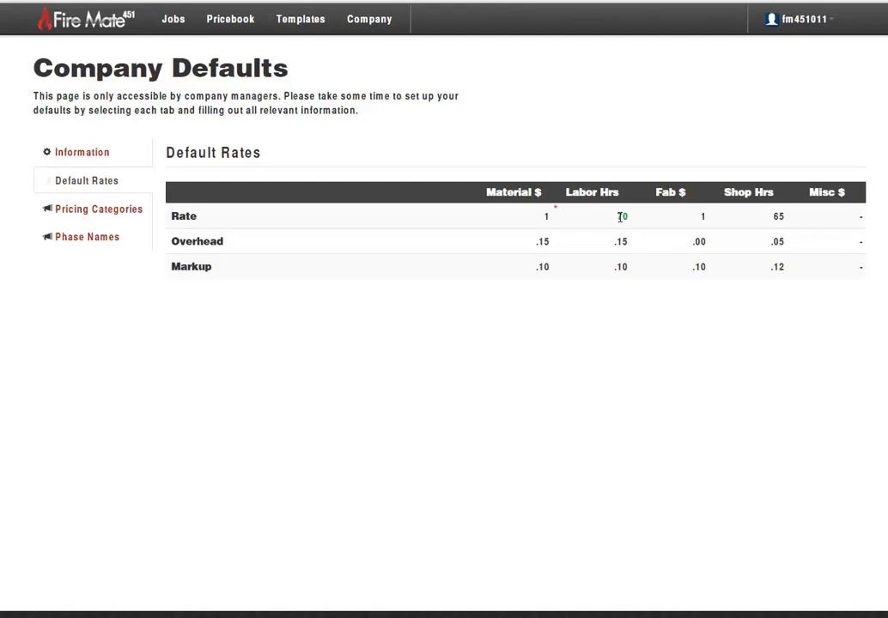
click(98, 208)
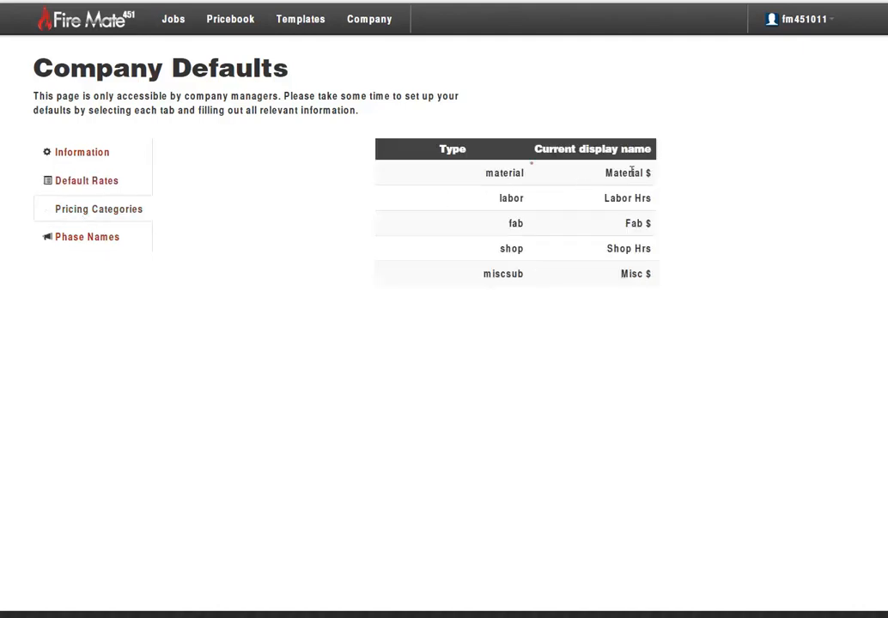
click(628, 199)
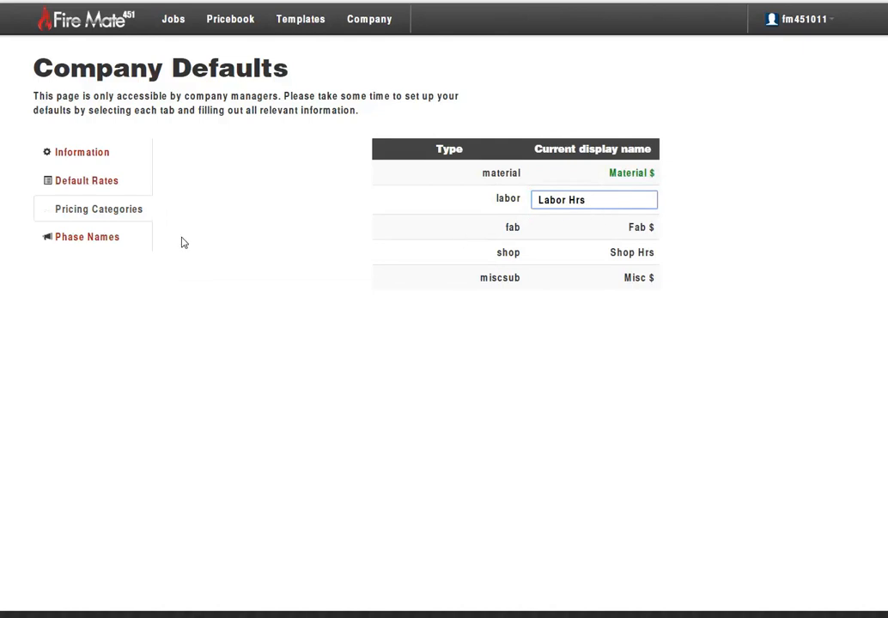
List the phase names and open phase 3, Finish Interior, for editing
click(86, 237)
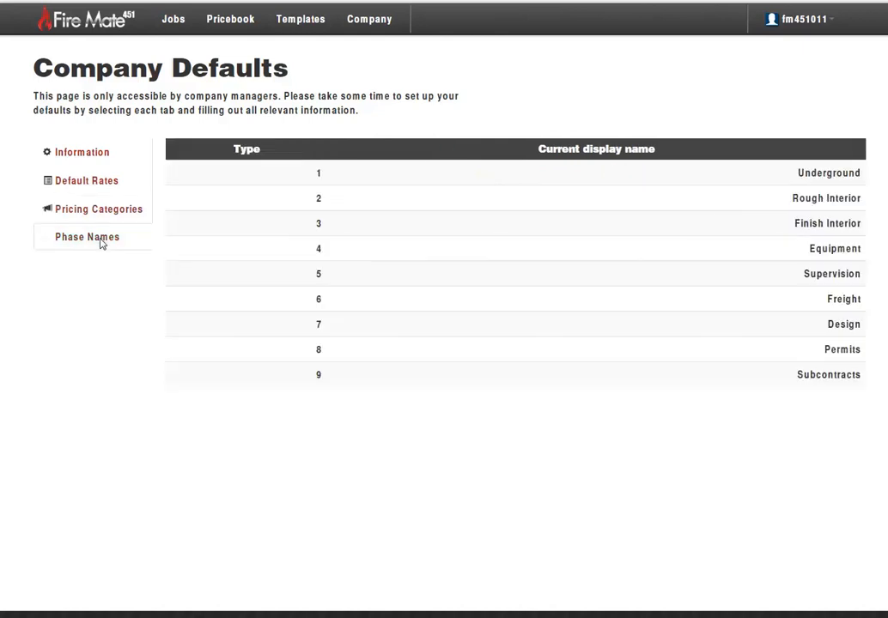
mouse_move(831, 183)
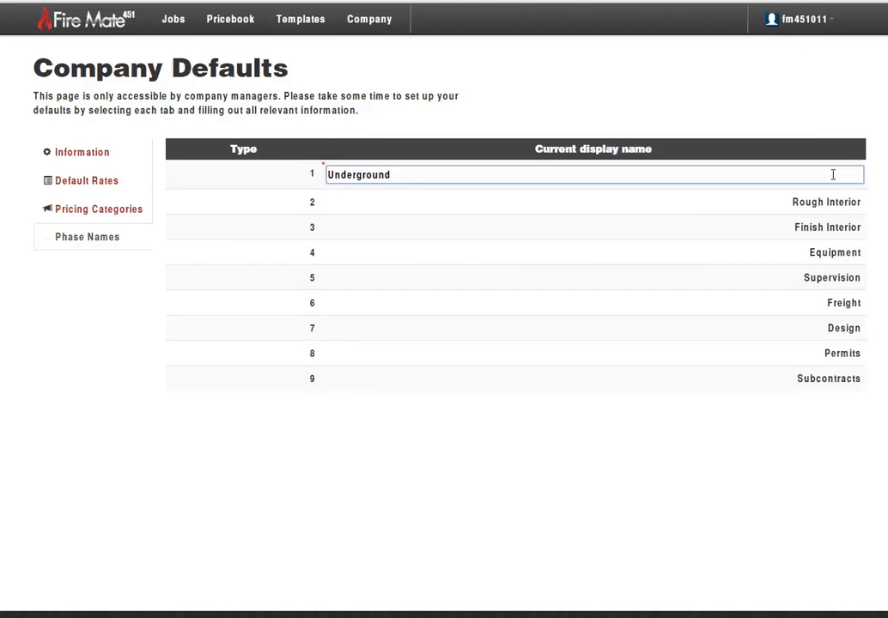
click(592, 199)
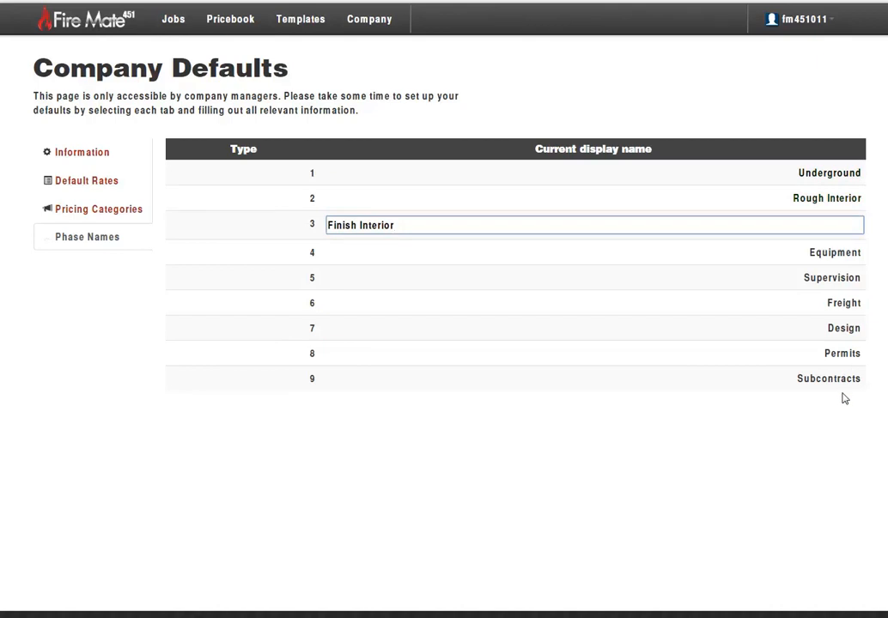
click(592, 225)
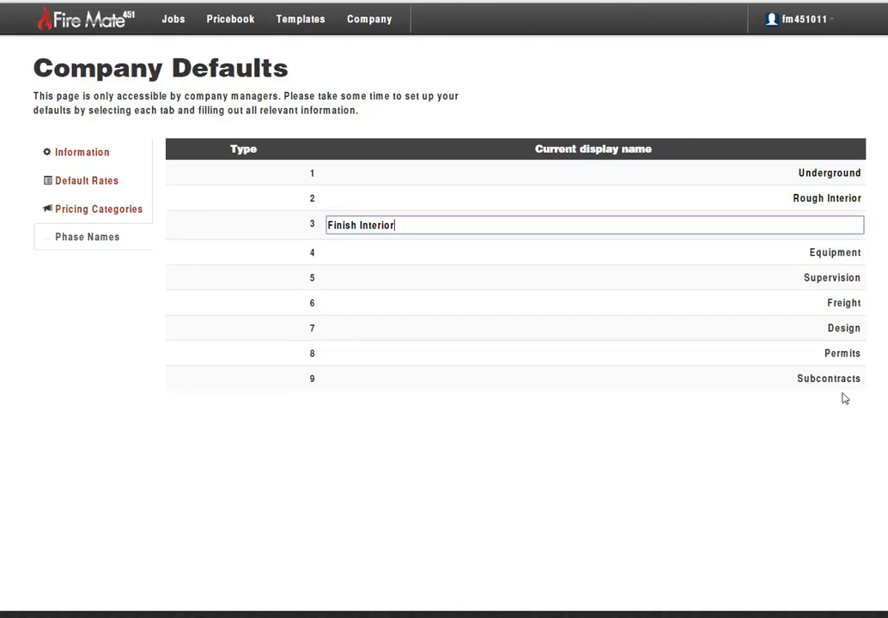
mouse_move(231, 359)
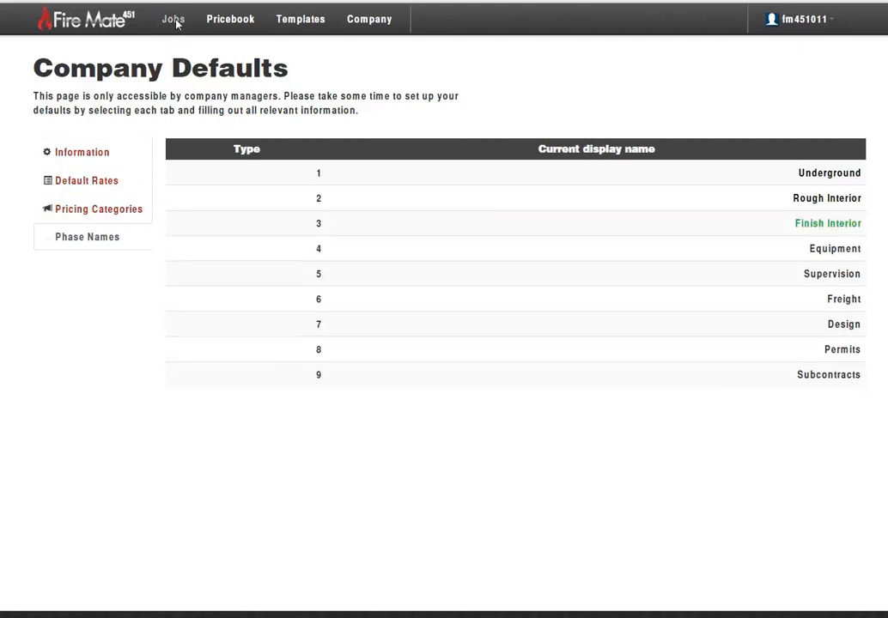
Create a job named DEMO2 with 'Create without template' selected
click(172, 18)
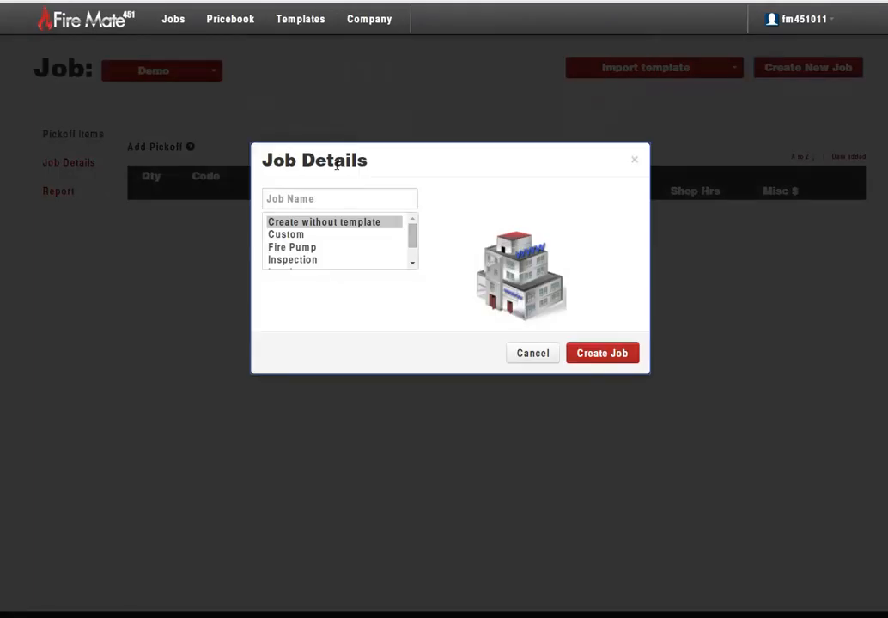
text(D)
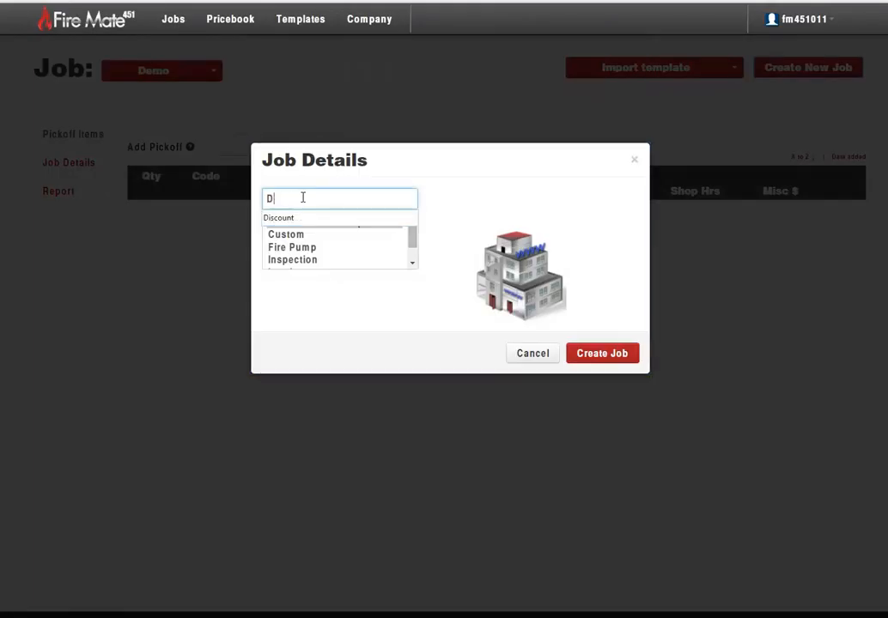
text(EMO2)
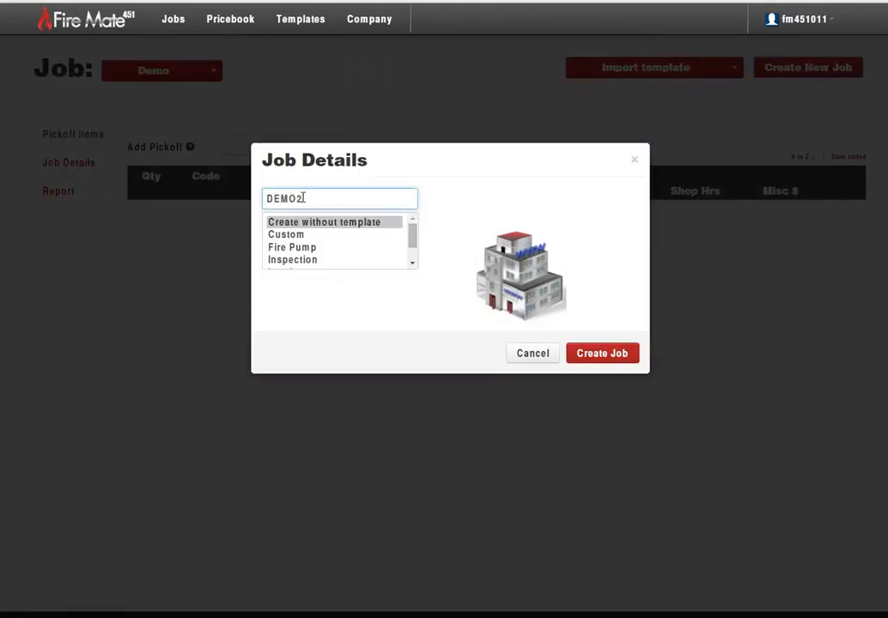
scroll(down, 3)
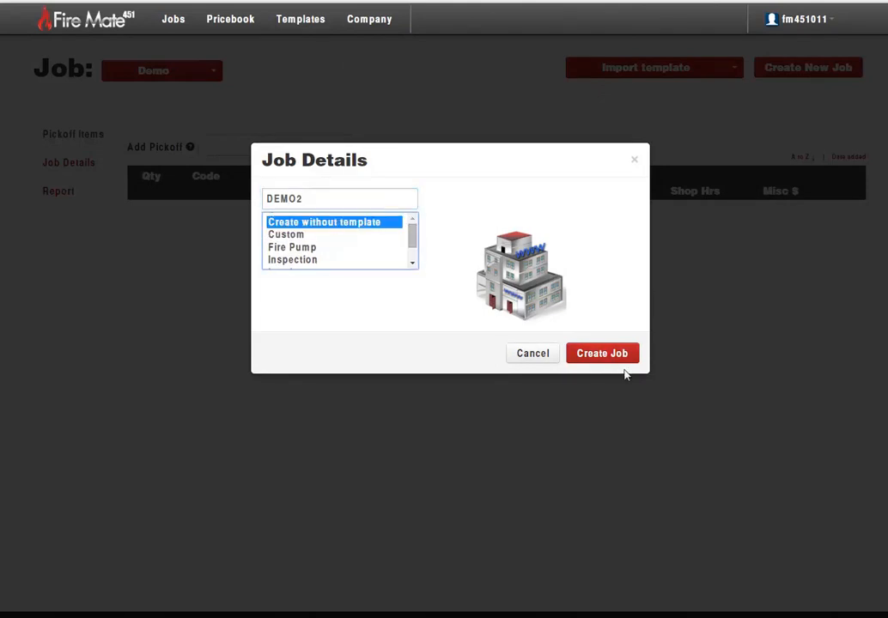
click(602, 352)
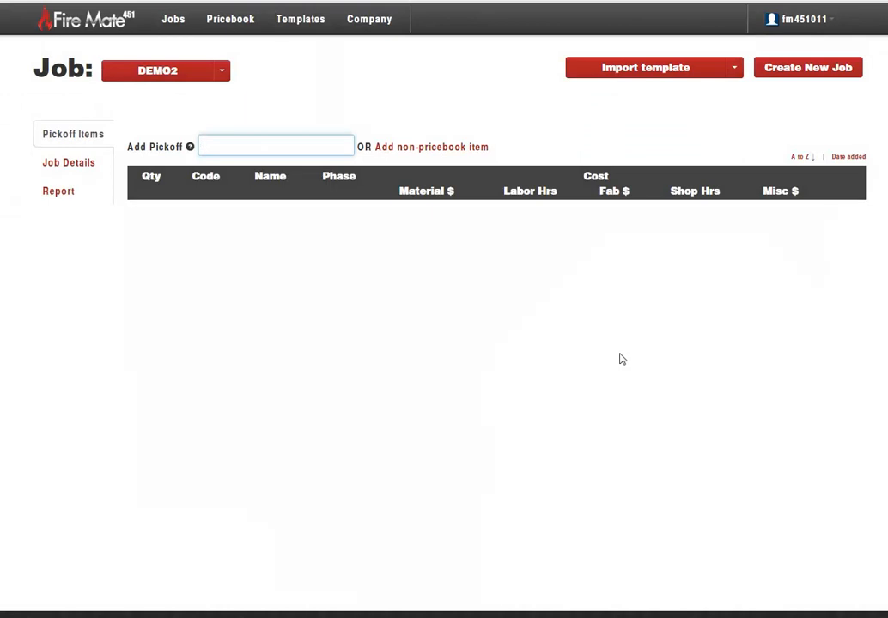
mouse_move(227, 239)
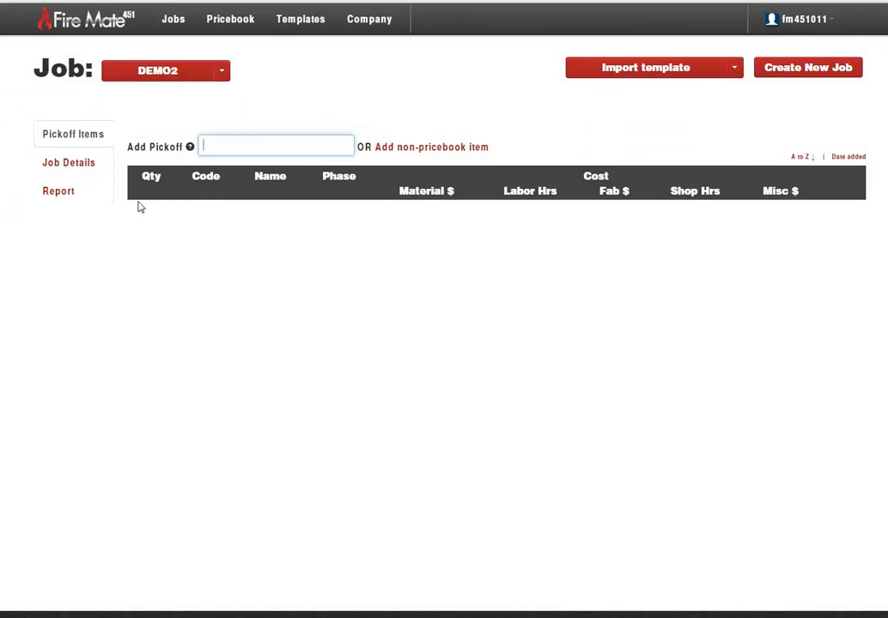
Show DEMO2's Job Details tab and confirm the job name DEMO2
click(69, 162)
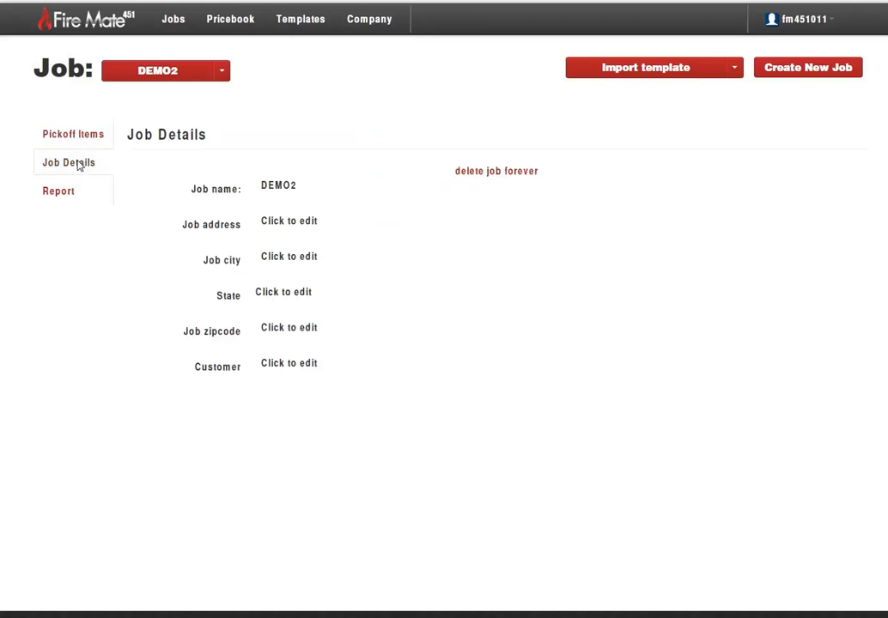
click(278, 186)
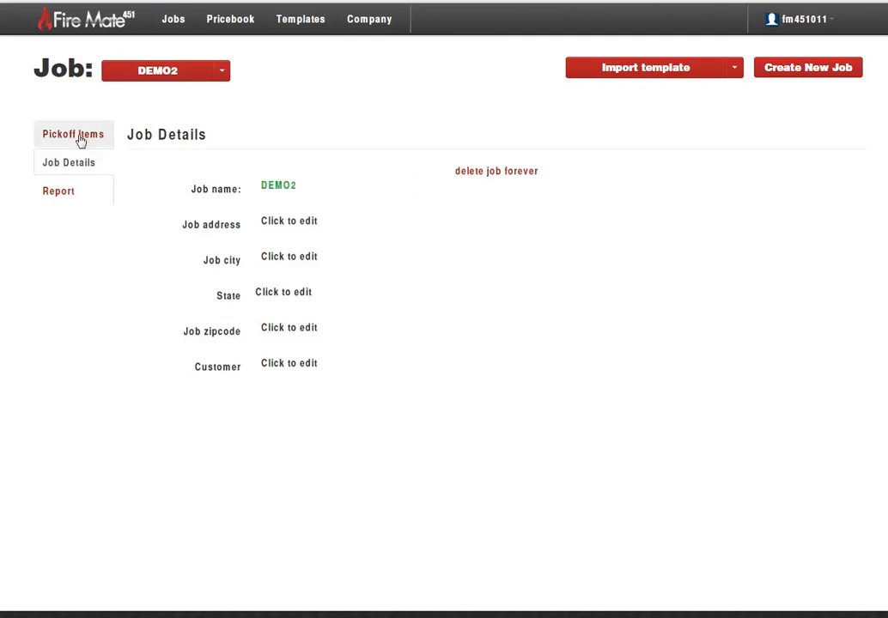
Add SPK077 .64" ELO BR UPRIGHT to DEMO2's pickoff items with quantity 30
click(73, 134)
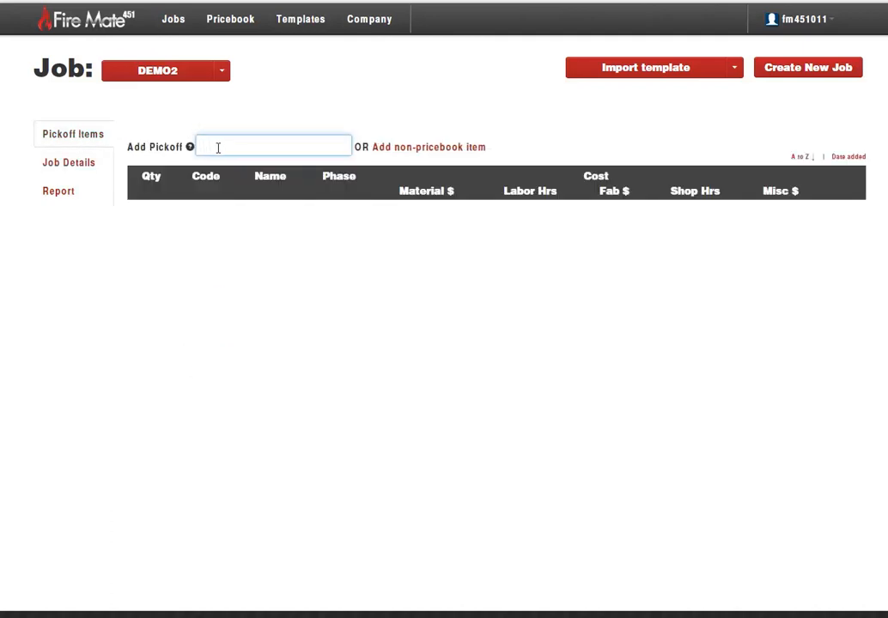
text(PH)
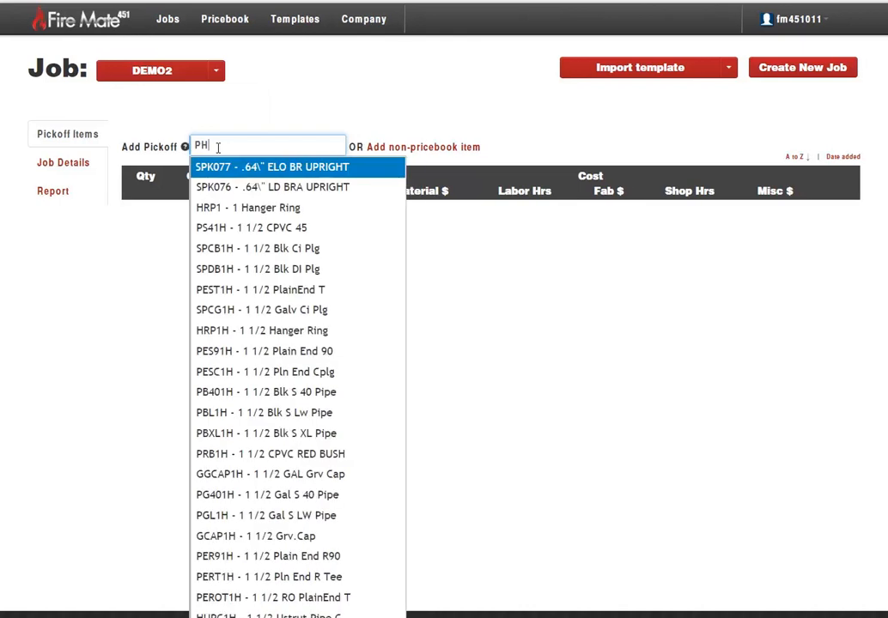
mouse_move(219, 173)
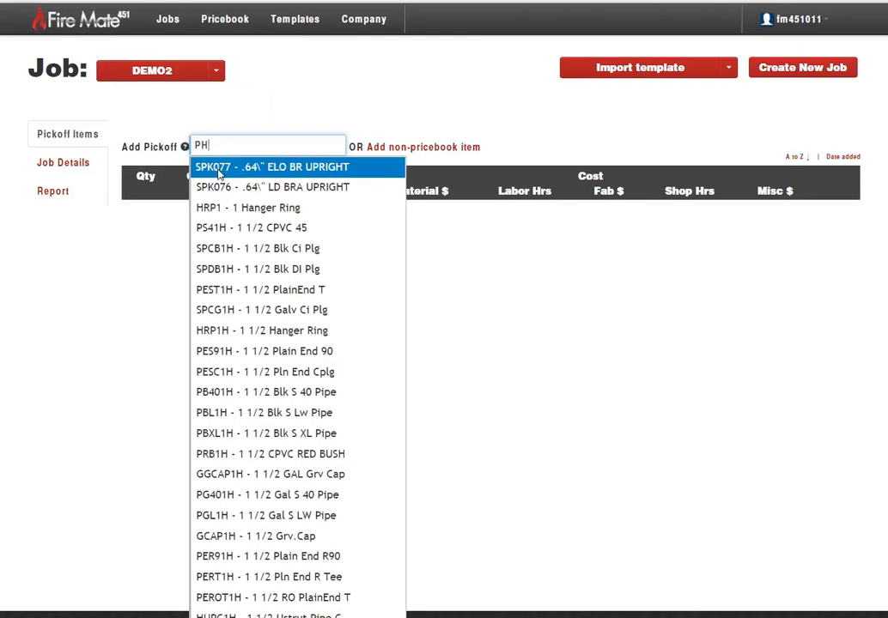
click(271, 166)
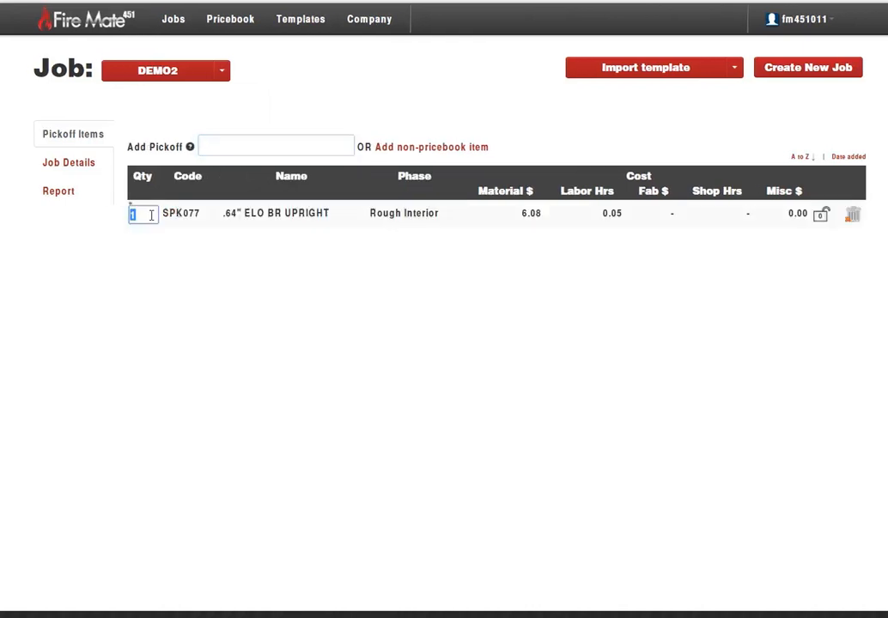
text(30)
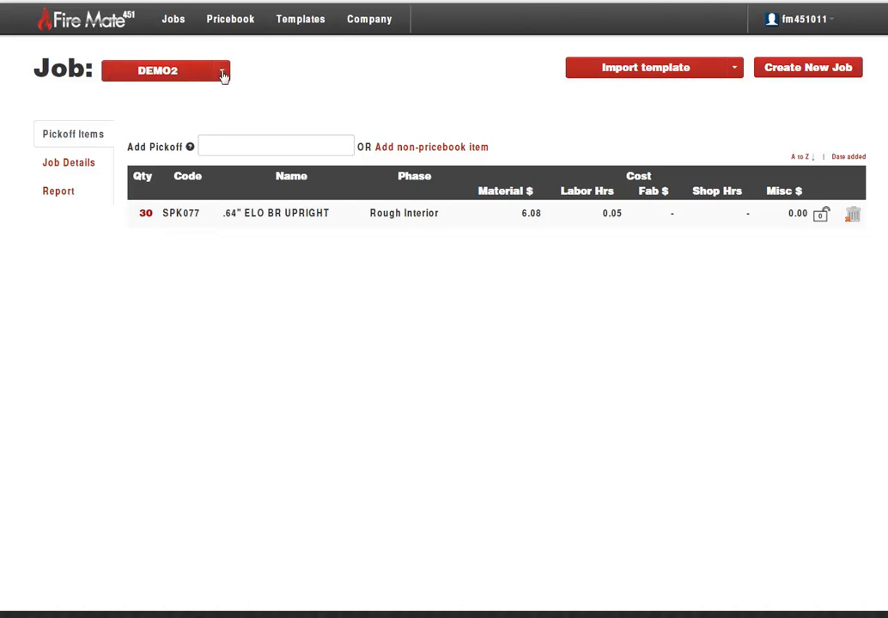
Pick Sample Print out from the Job dropdown to view its pickoff items
click(165, 70)
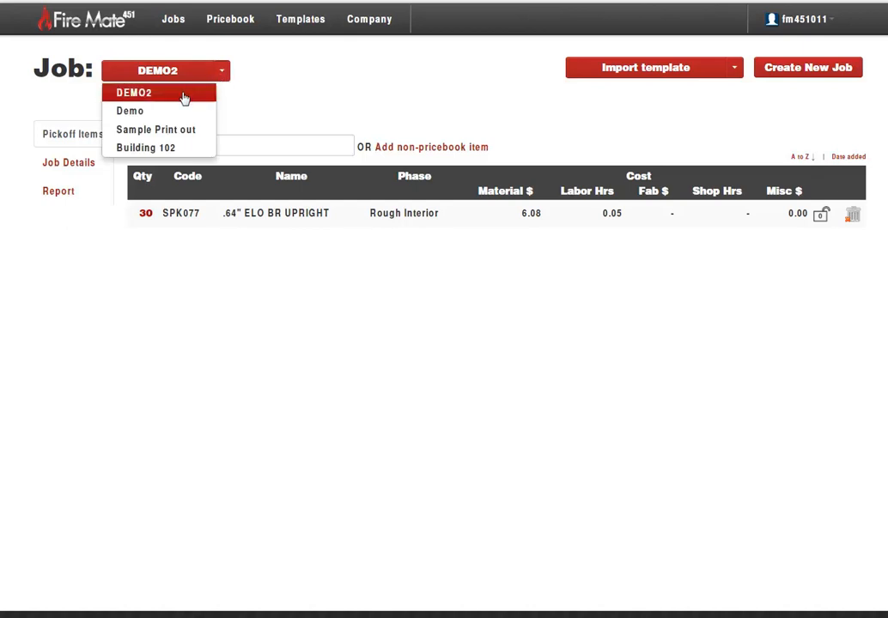
mouse_move(158, 148)
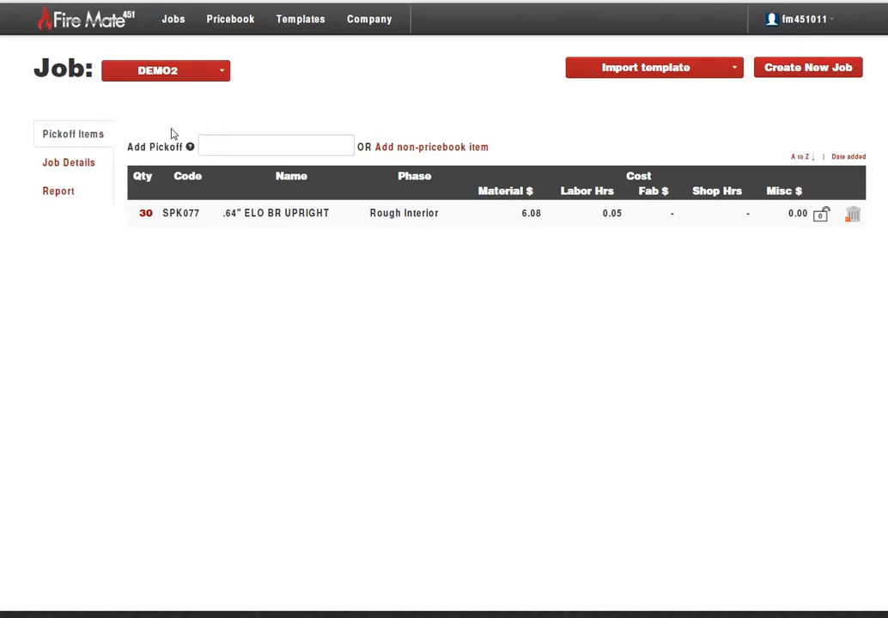
click(165, 70)
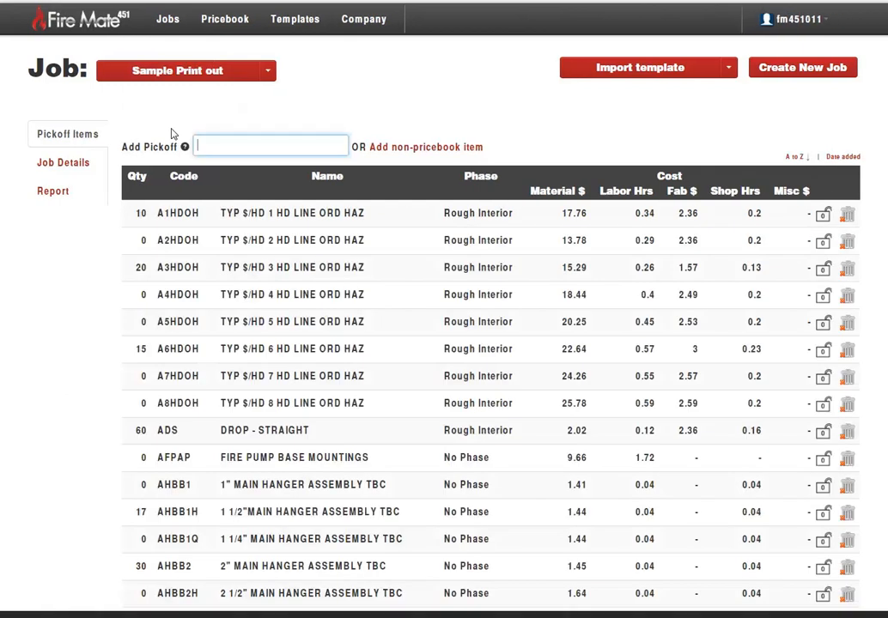
mouse_move(256, 105)
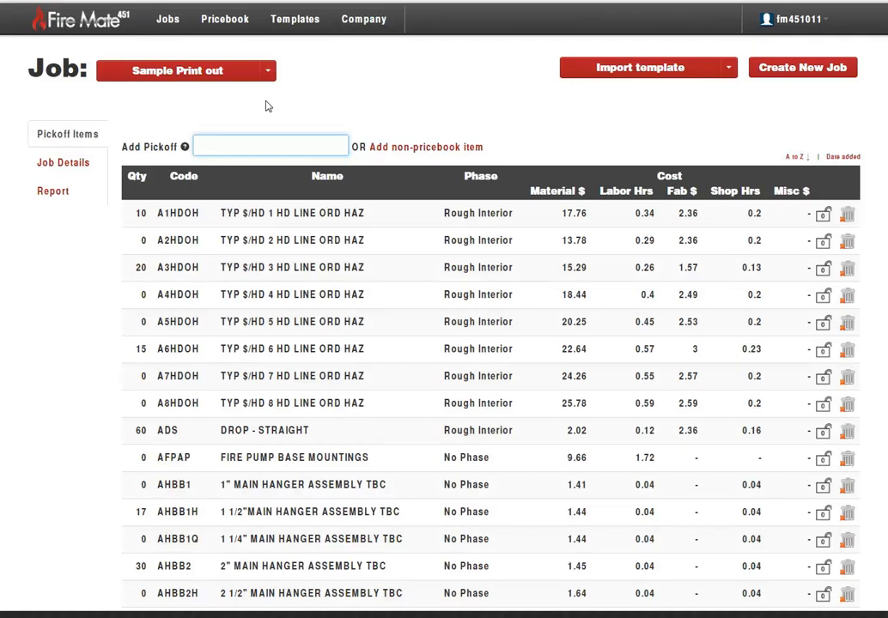
mouse_move(153, 109)
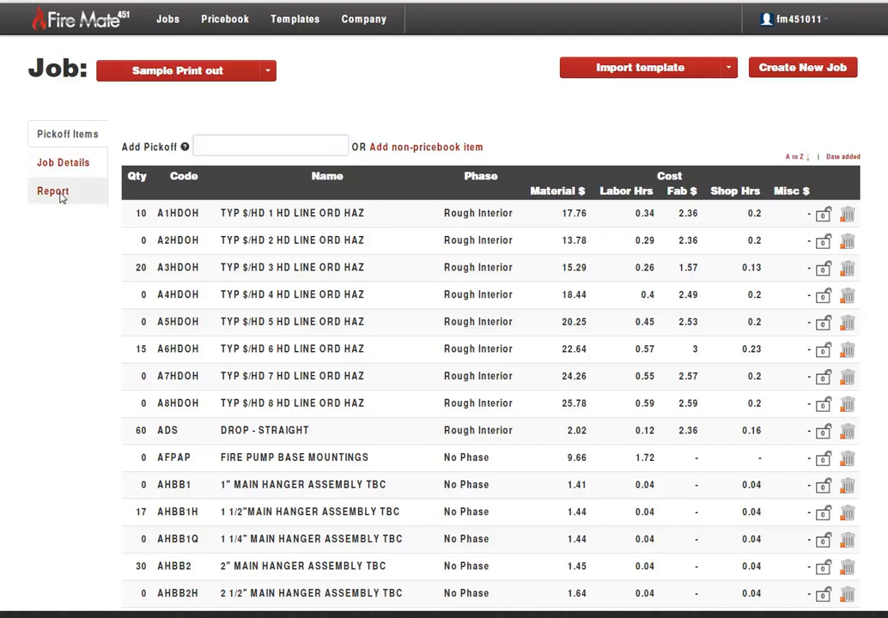
Review the Sample Print out report's phase cost tables down to the 15038.14 grand total
click(53, 190)
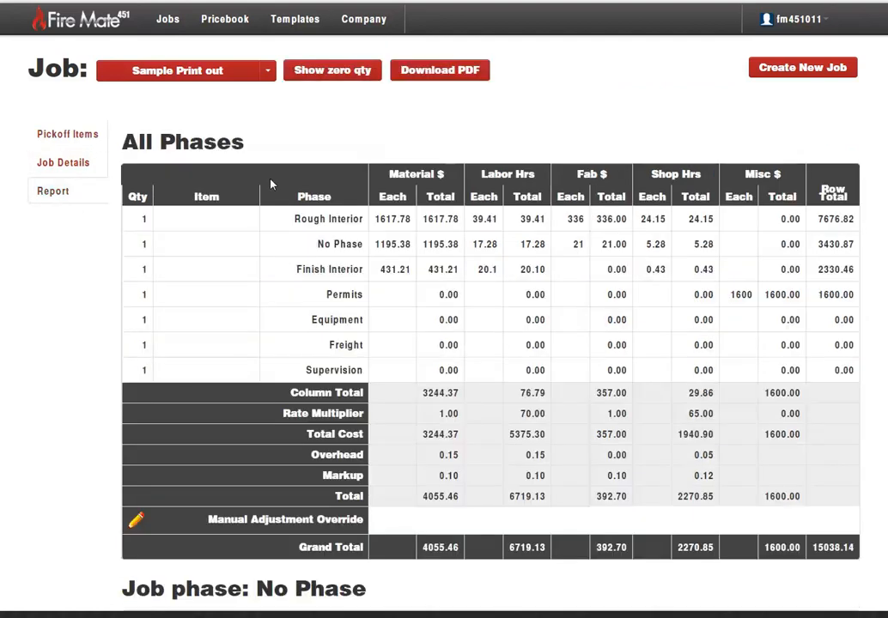
scroll(down, 3)
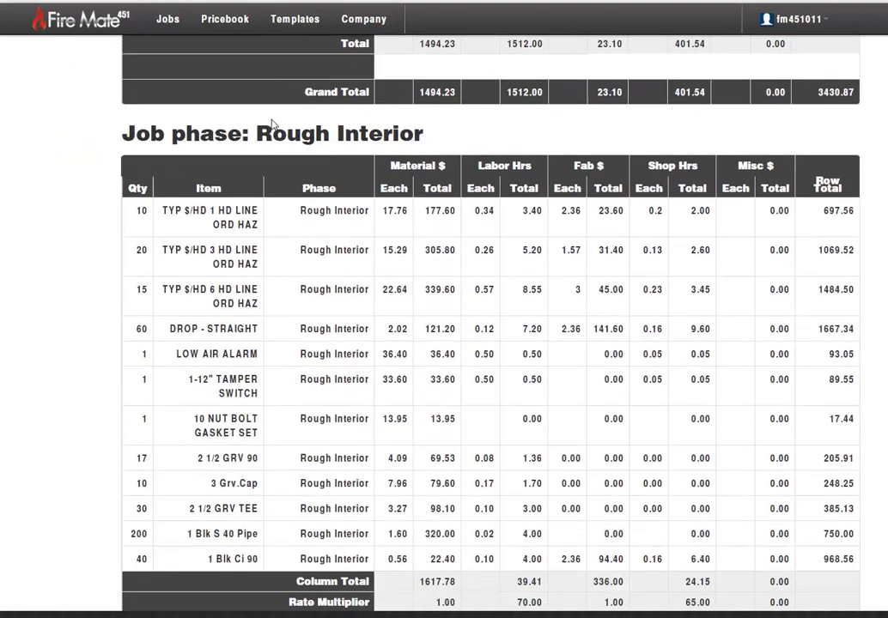
scroll(down, 3)
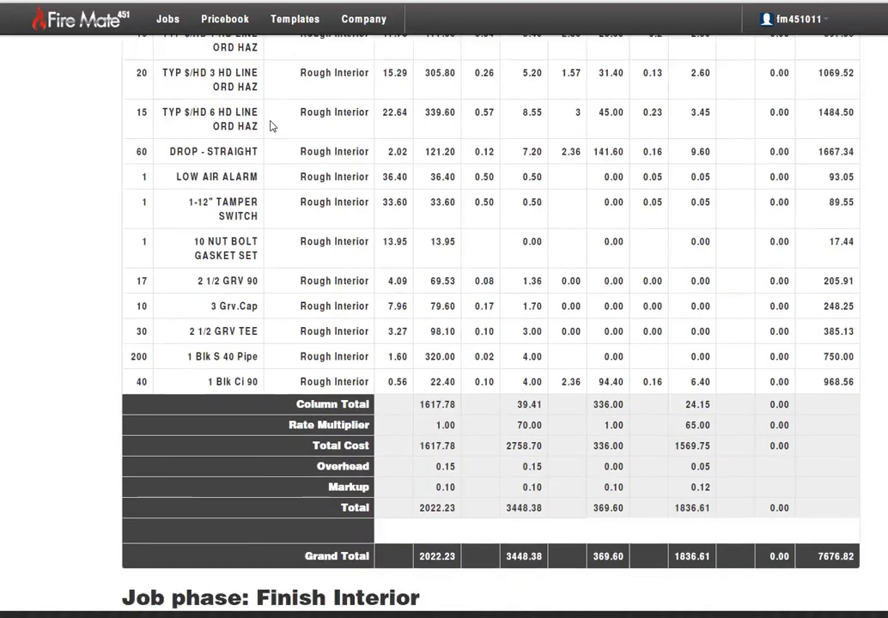
mouse_move(434, 521)
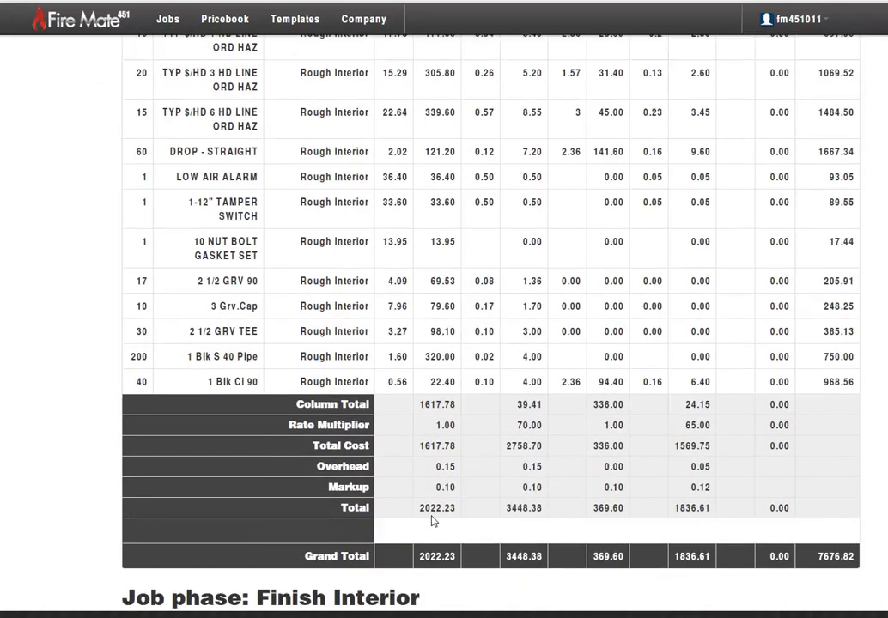
scroll(down, 3)
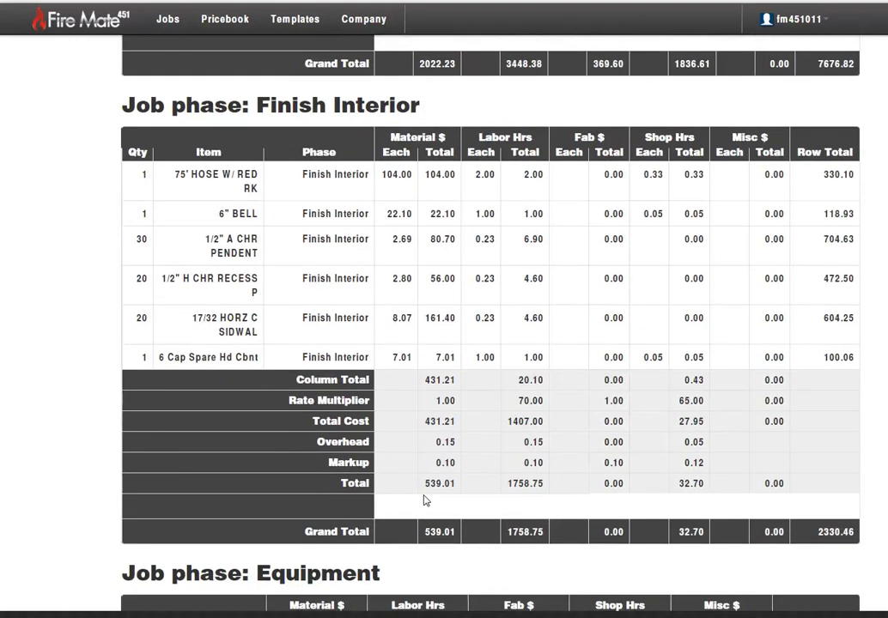
scroll(up, 3)
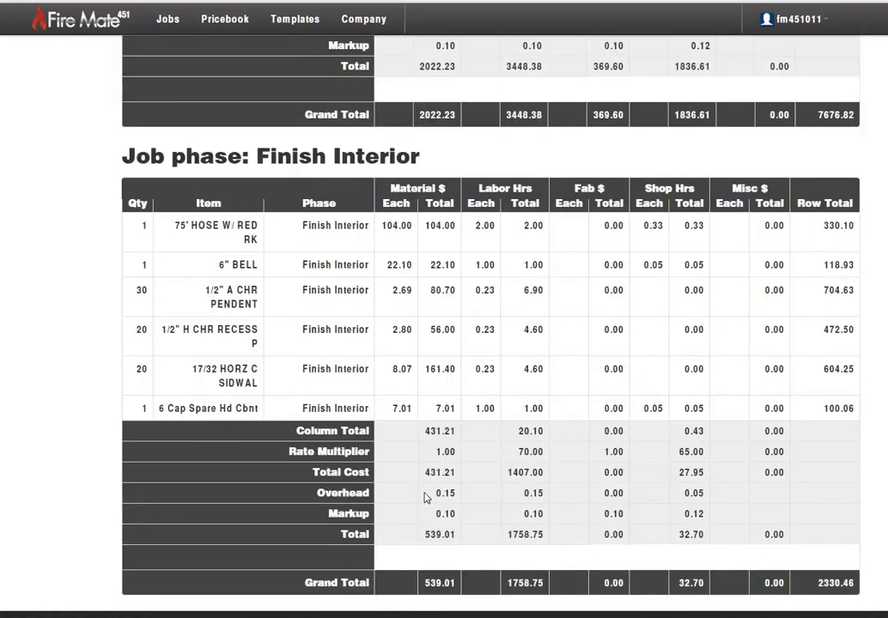
scroll(up, 3)
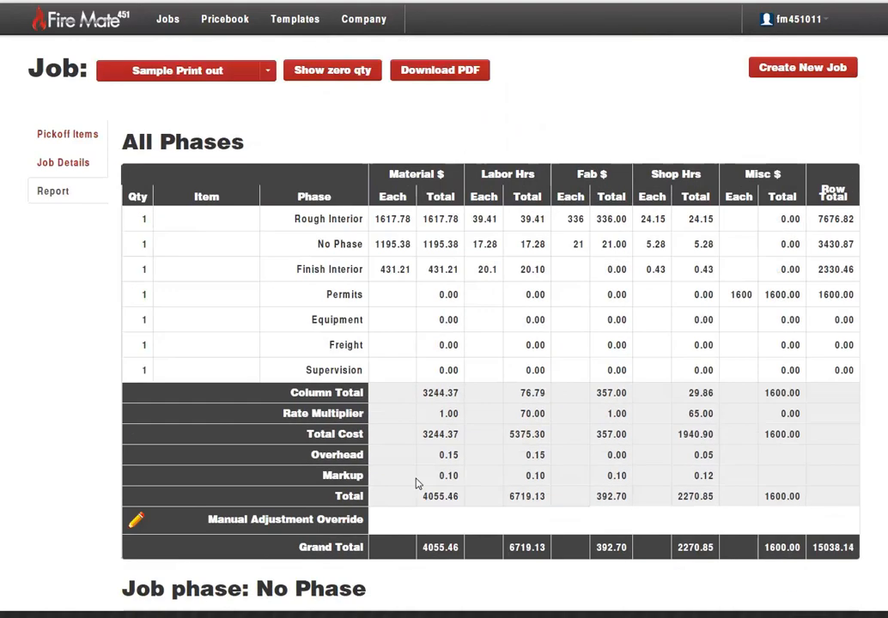
mouse_move(444, 80)
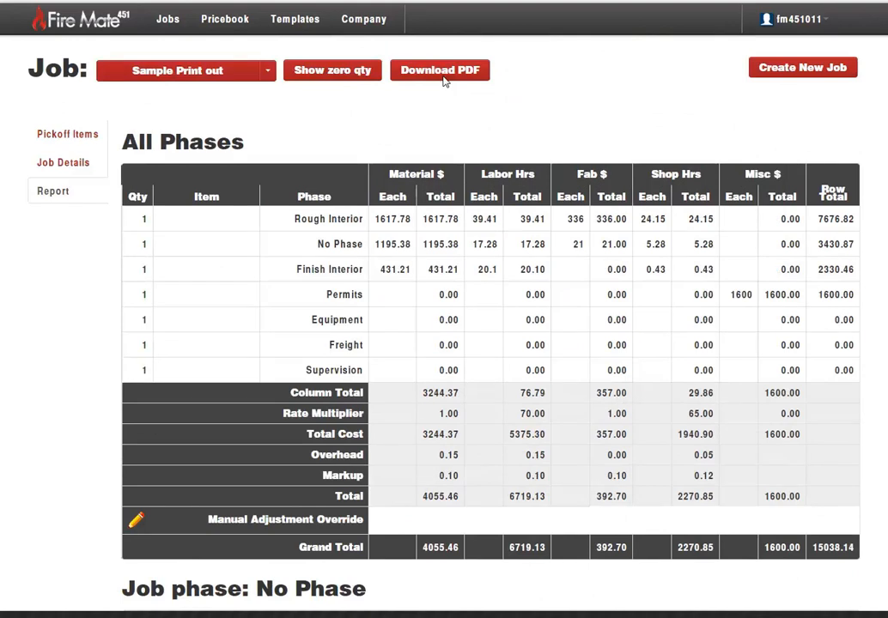
Export the Sample Print out report as a four-page PDF and scroll through it
click(439, 70)
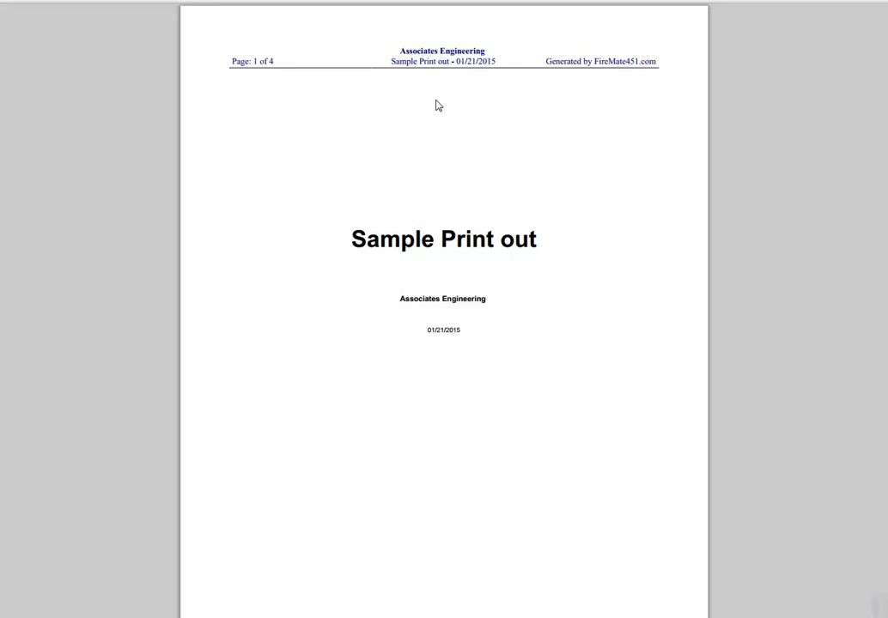
scroll(down, 3)
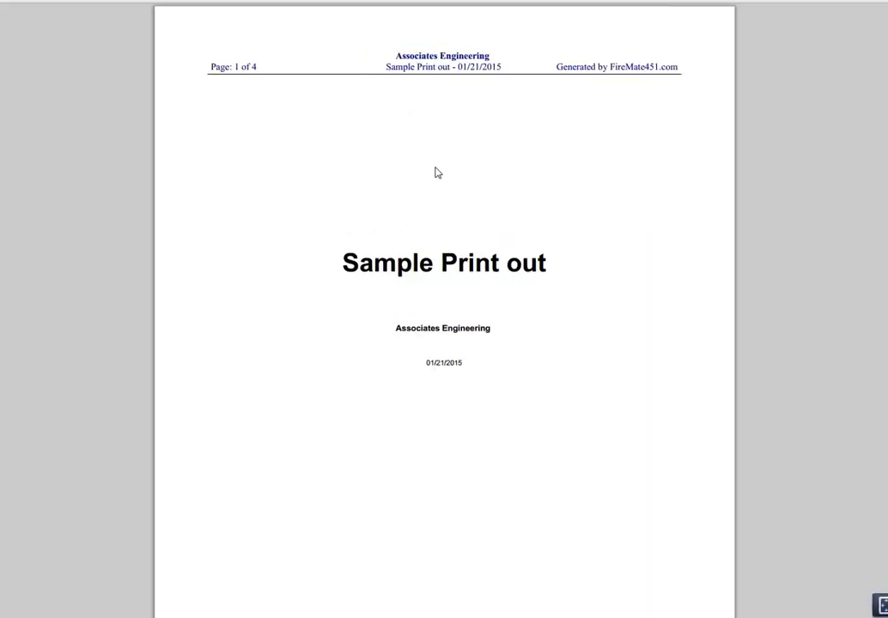
scroll(down, 3)
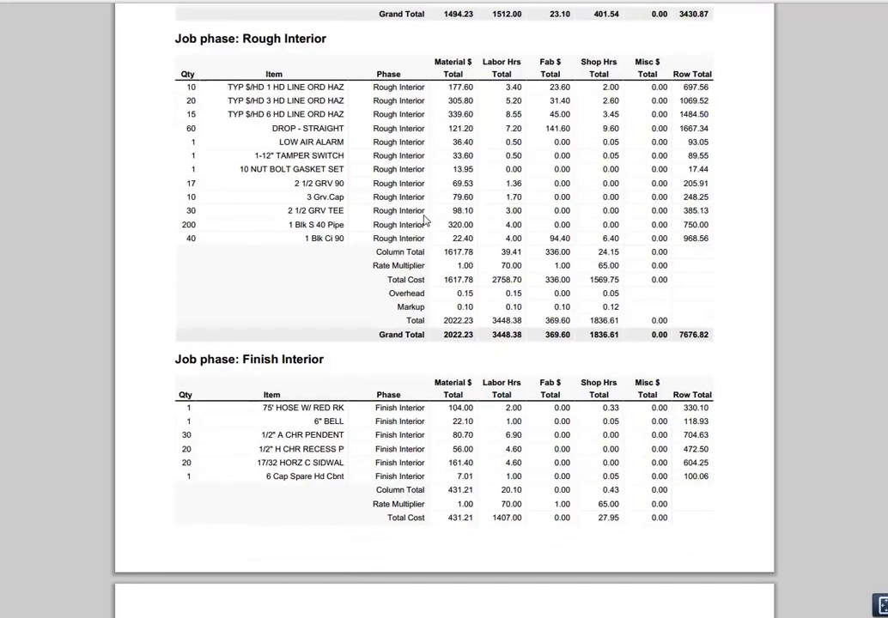
scroll(up, 3)
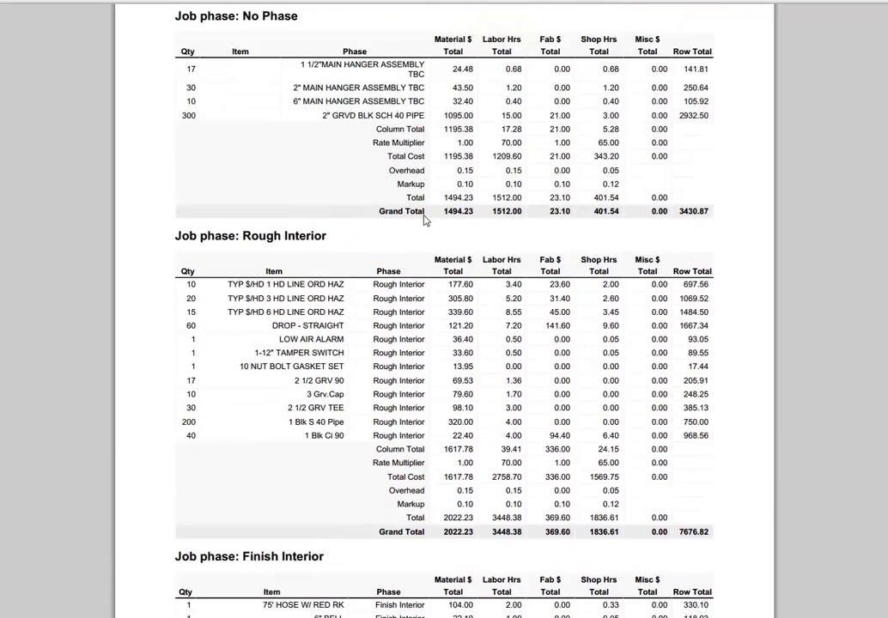
scroll(up, 3)
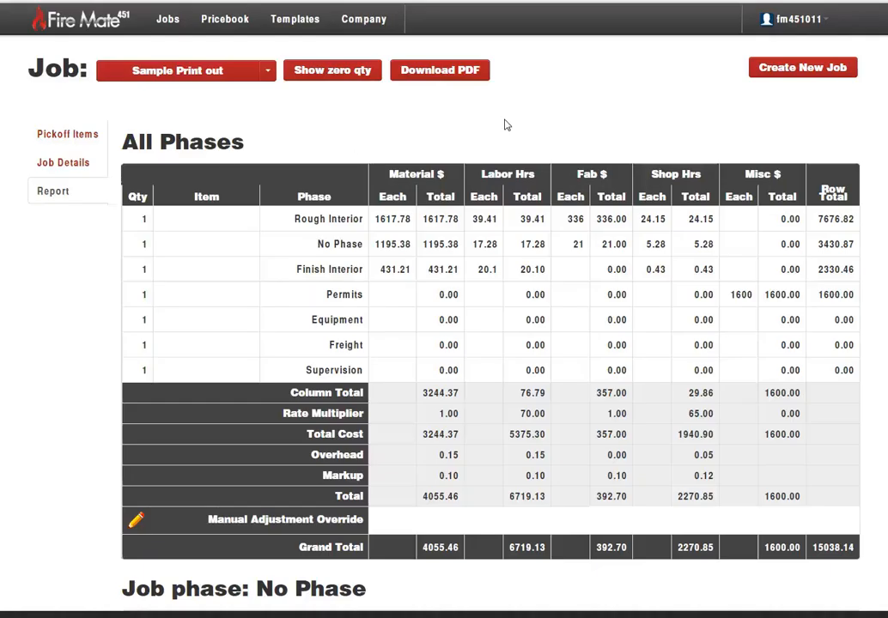
Log out of Fire Mate 451 from the top-right user menu
click(792, 19)
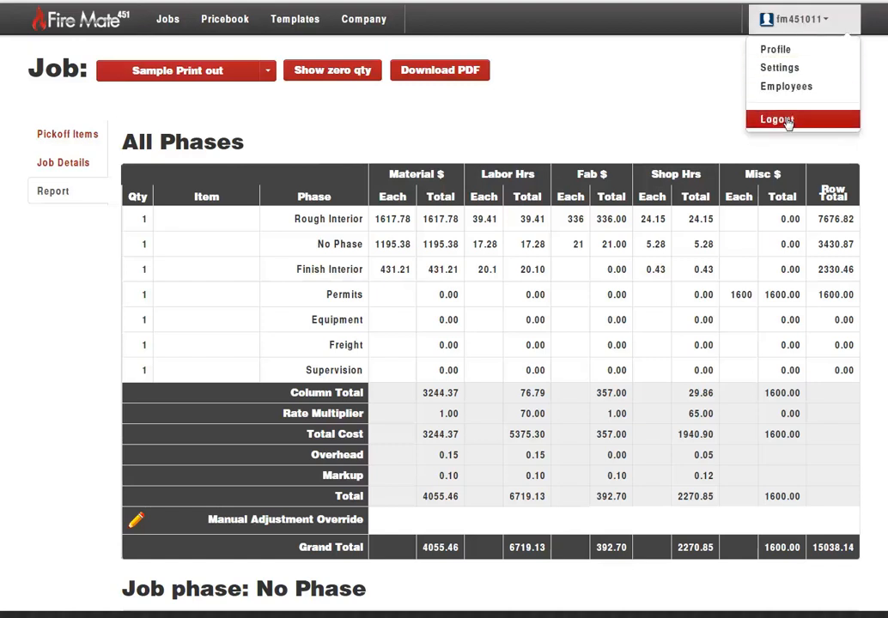
click(775, 119)
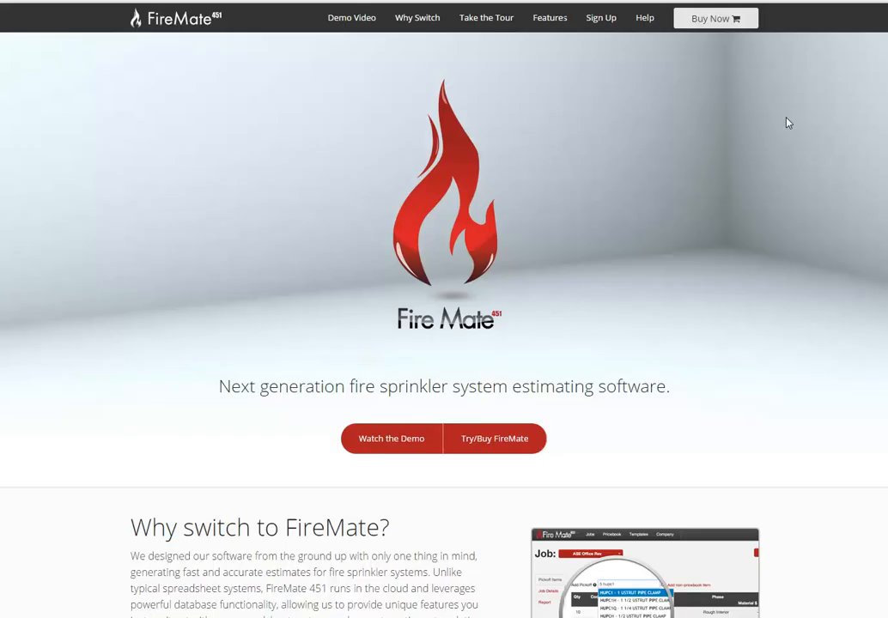
mouse_move(614, 152)
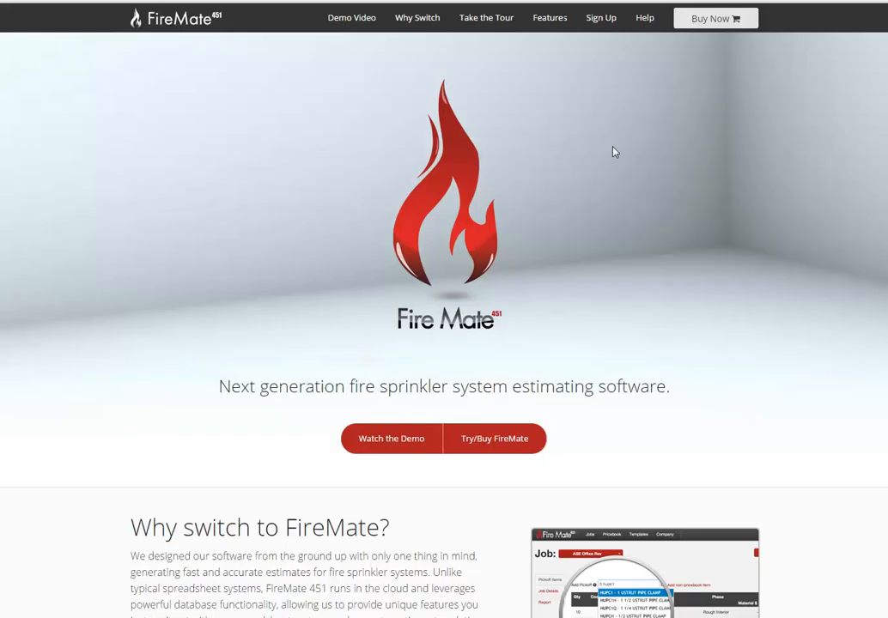